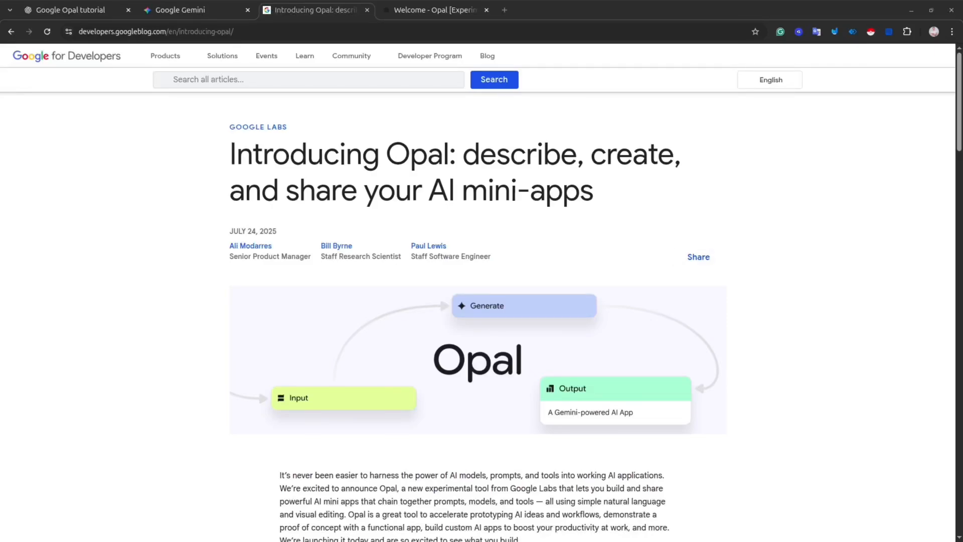
- Scroll to the end of the article and follow its closing link to Opal
{"action": "scroll", "scroll_direction": "down", "scroll_amount": 3}
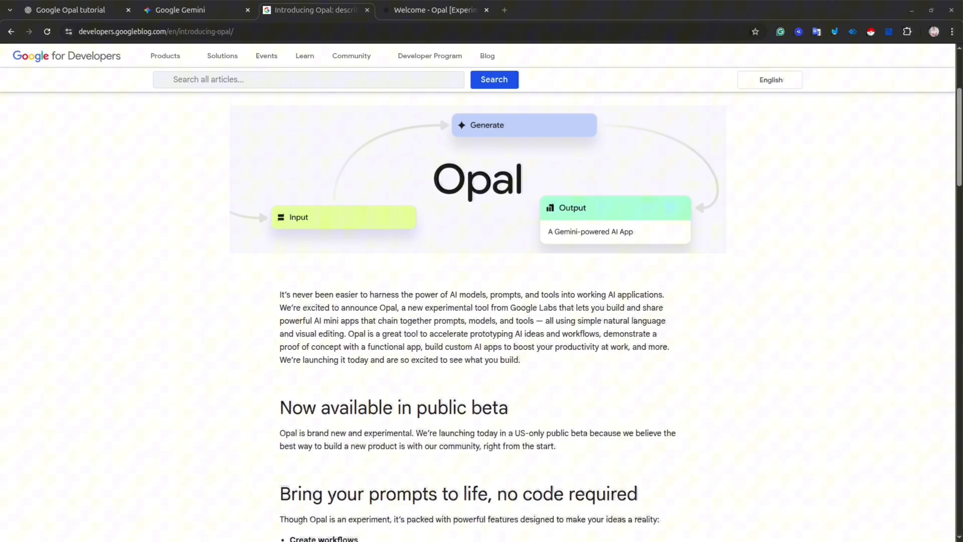
{"action": "scroll", "scroll_direction": "down", "scroll_amount": 3}
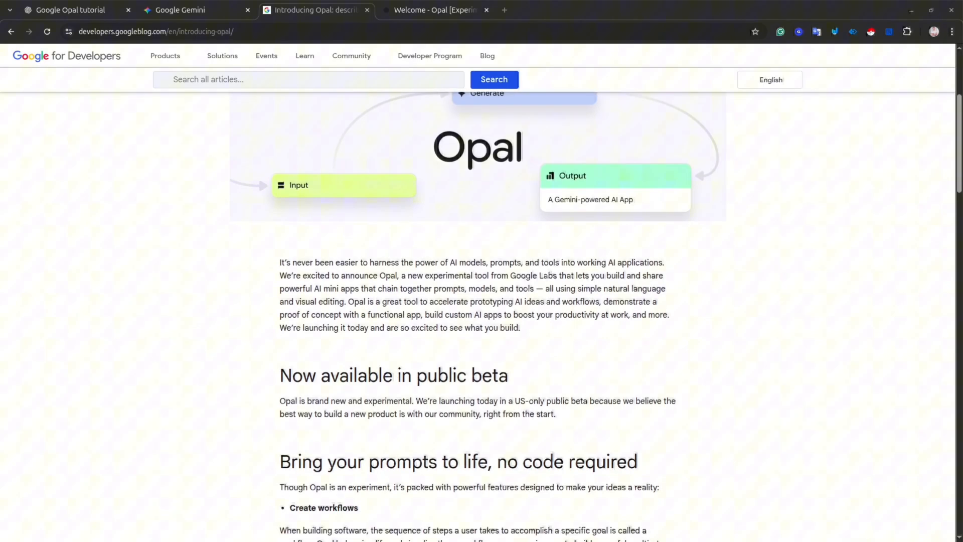
{"action": "scroll", "scroll_direction": "down", "scroll_amount": 3}
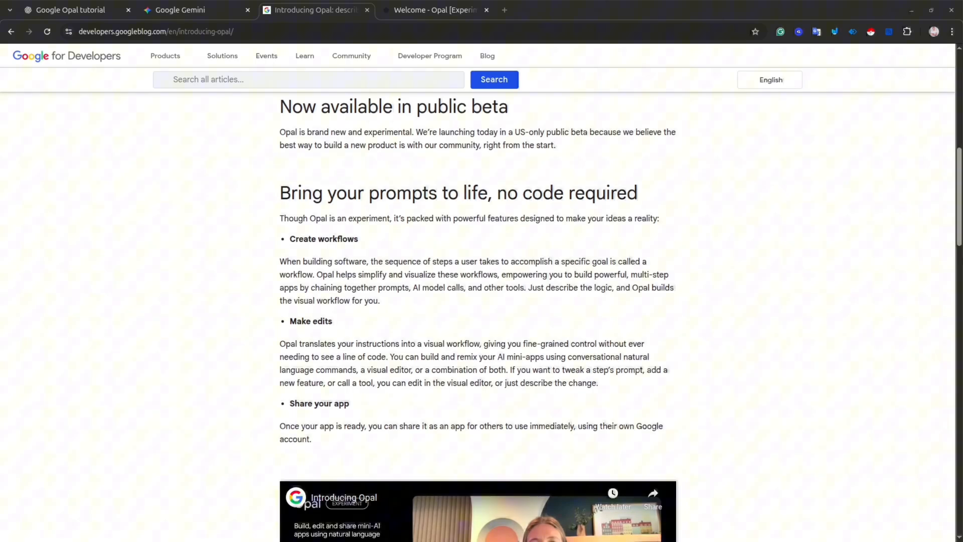
{"action": "scroll", "scroll_direction": "down", "scroll_amount": 3}
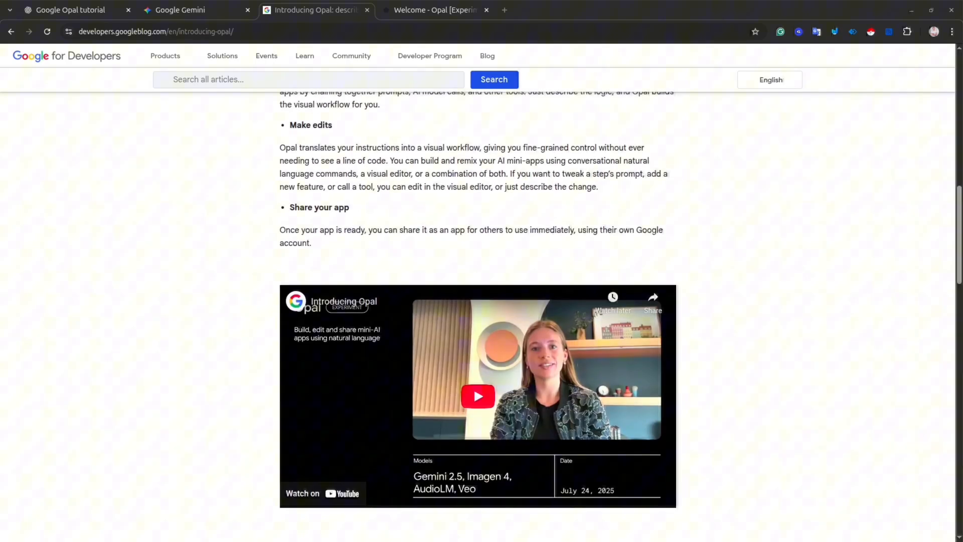
{"action": "scroll", "scroll_direction": "down", "scroll_amount": 3}
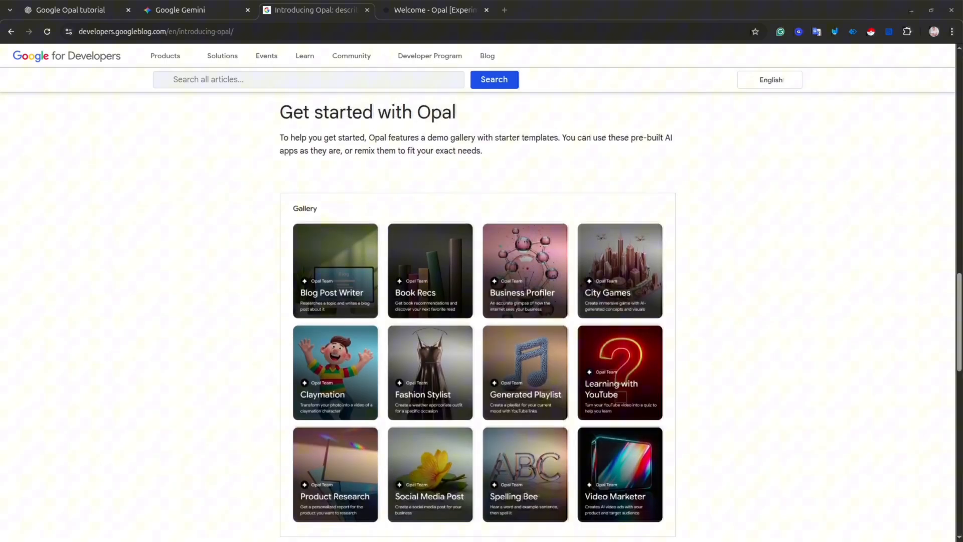
{"action": "scroll", "scroll_direction": "down", "scroll_amount": 3}
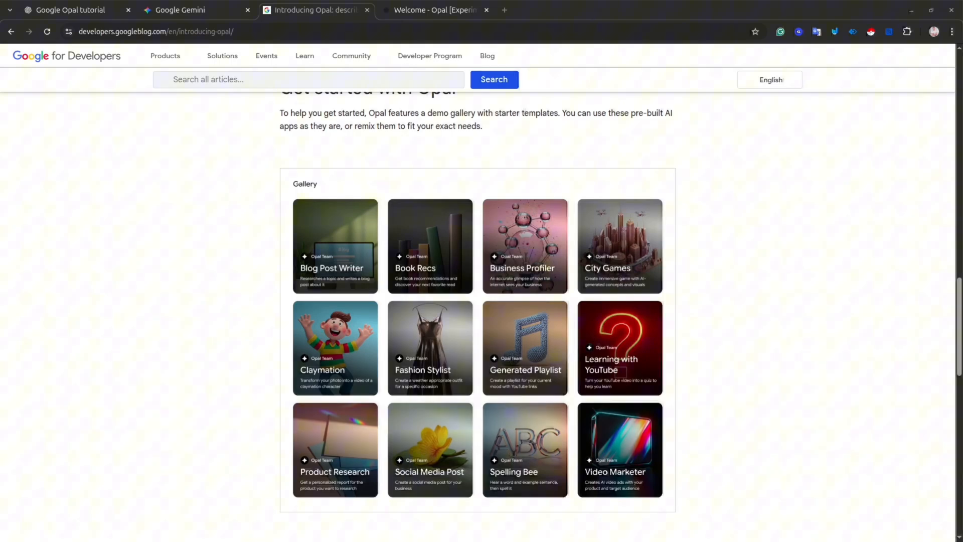
{"action": "scroll", "scroll_direction": "down", "scroll_amount": 3}
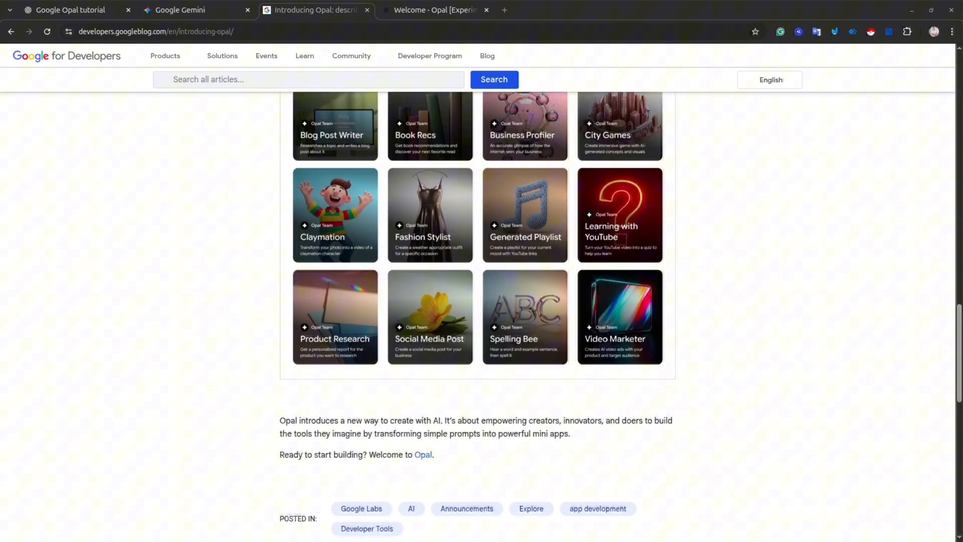
{"action": "scroll", "scroll_direction": "down", "scroll_amount": 3}
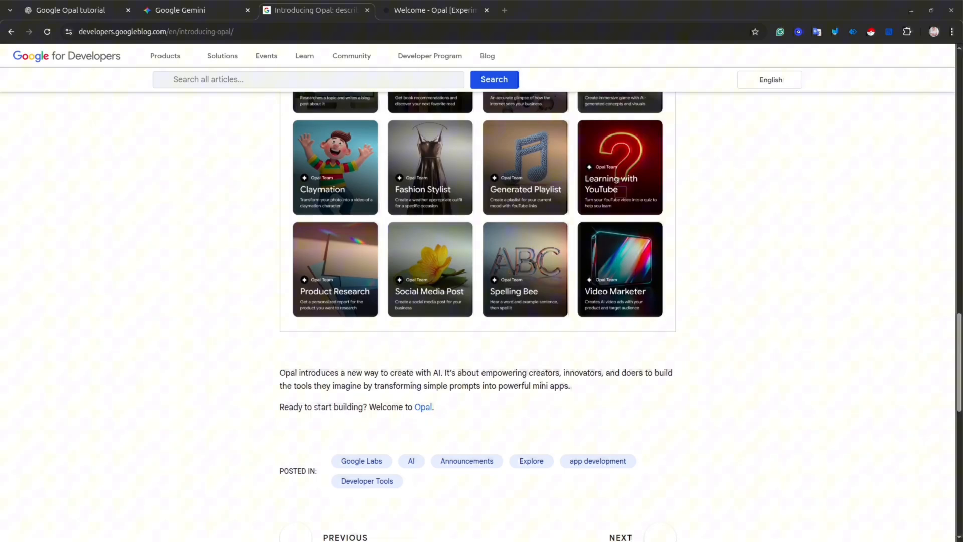
{"action": "mouse_move", "coordinate": [422, 407]}
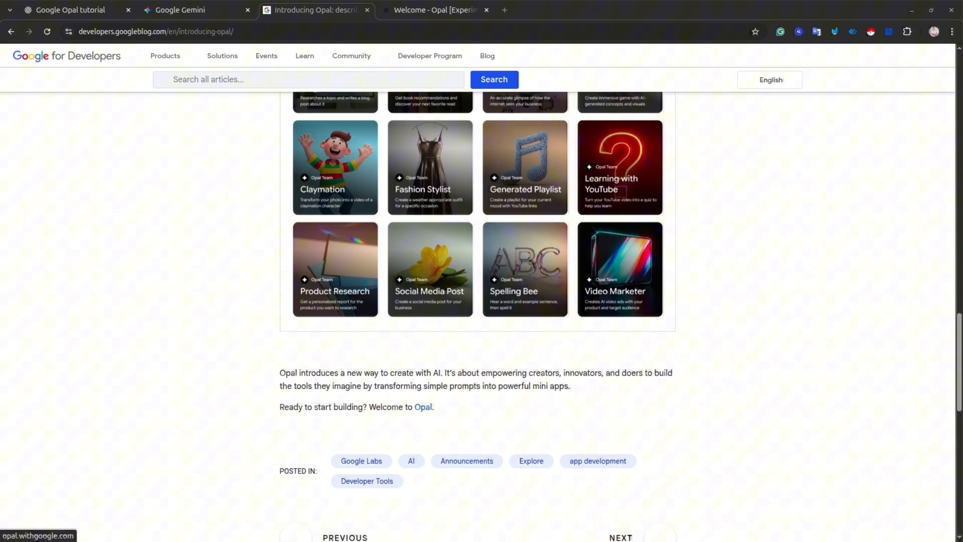
{"action": "left_click", "coordinate": [436, 10]}
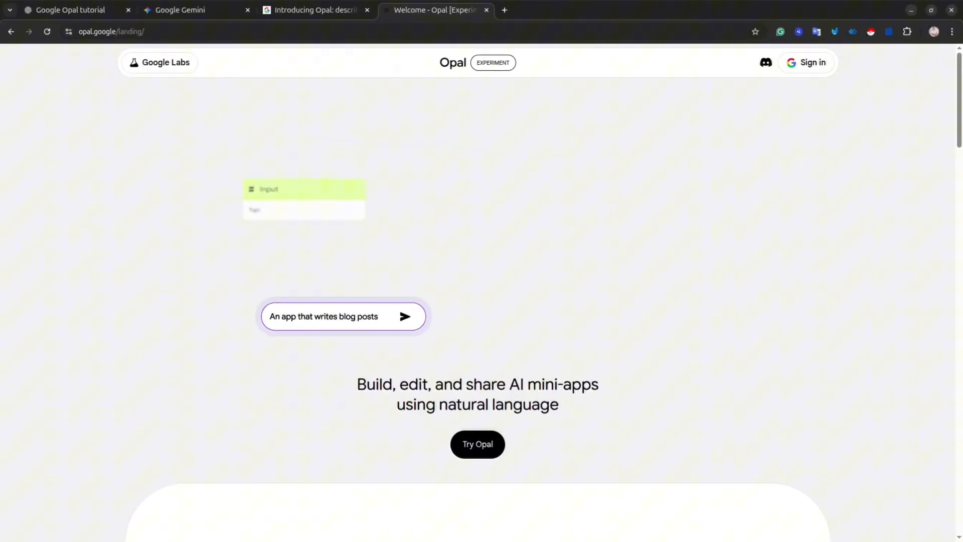
- Browse the Opal landing page through its mini-app gallery and closing sections
{"action": "scroll", "scroll_direction": "down", "scroll_amount": 3}
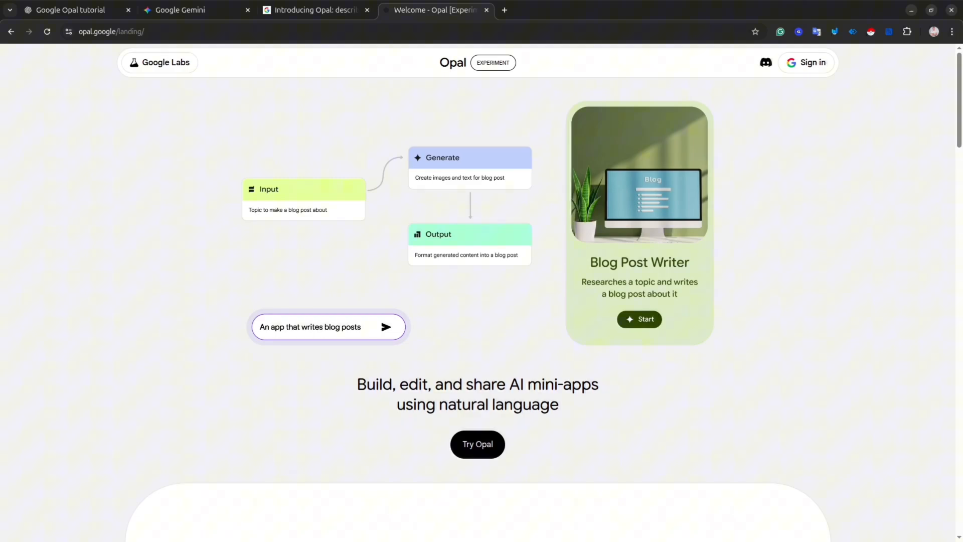
{"action": "scroll", "scroll_direction": "down", "scroll_amount": 3}
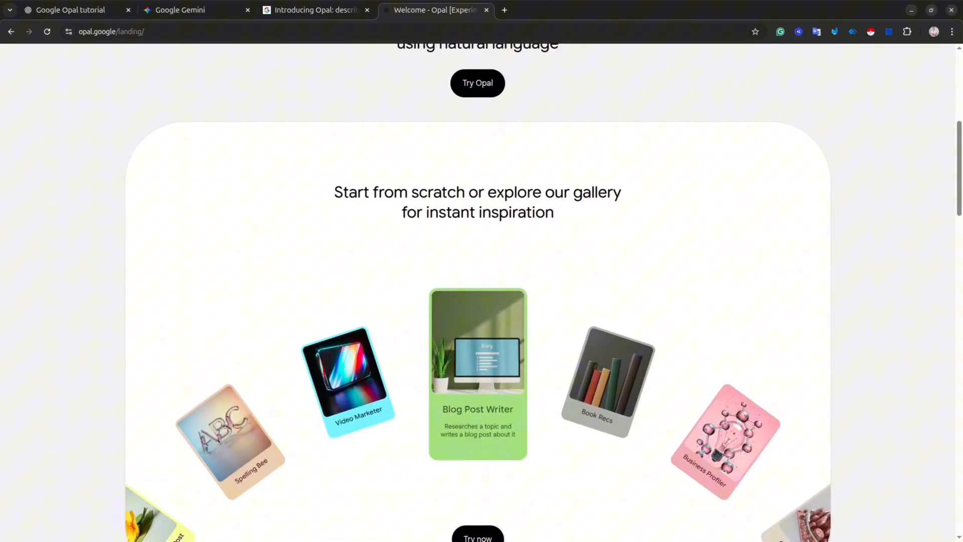
{"action": "scroll", "scroll_direction": "down", "scroll_amount": 3}
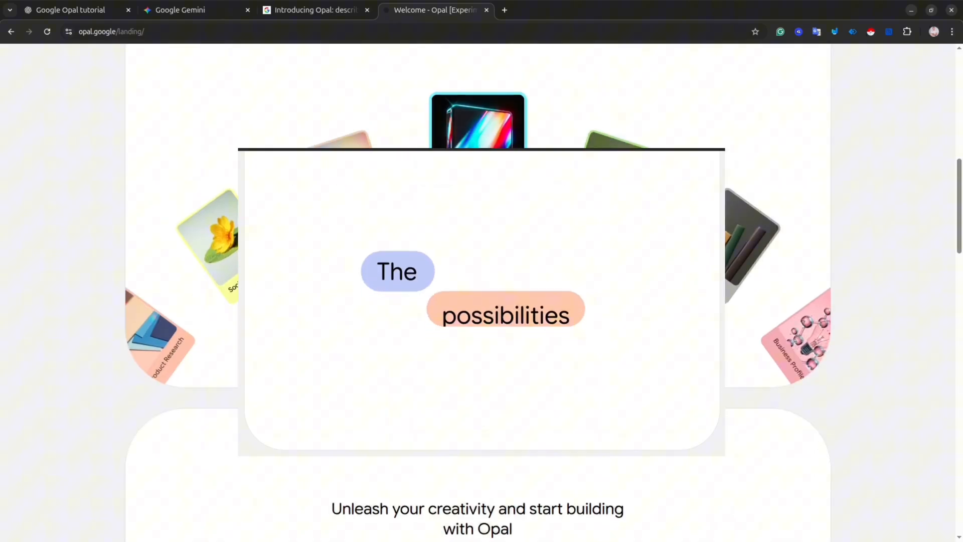
{"action": "scroll", "scroll_direction": "down", "scroll_amount": 3}
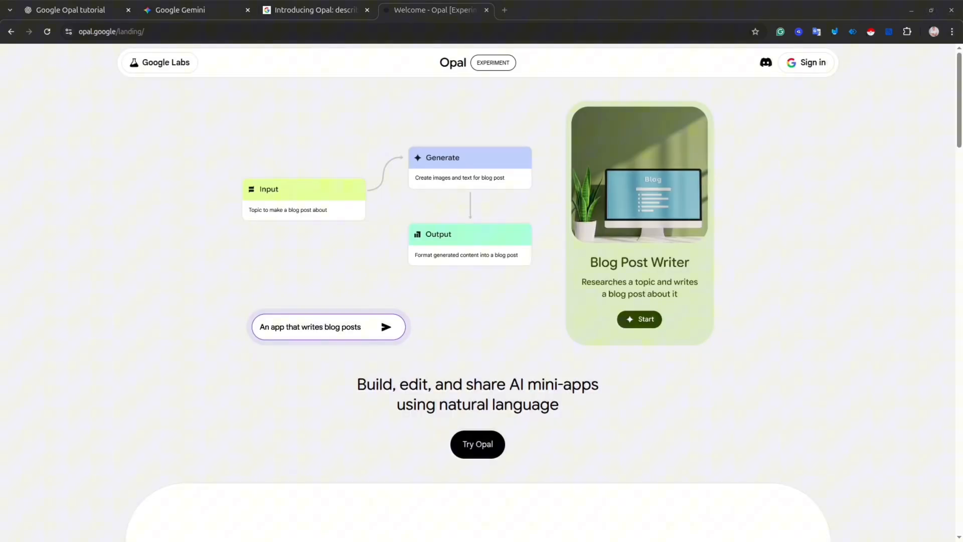
- Enter Opal via 'Try Opal' and browse the Gallery cards from Blog Post Writer to Video Marketer
{"action": "left_click", "coordinate": [478, 444]}
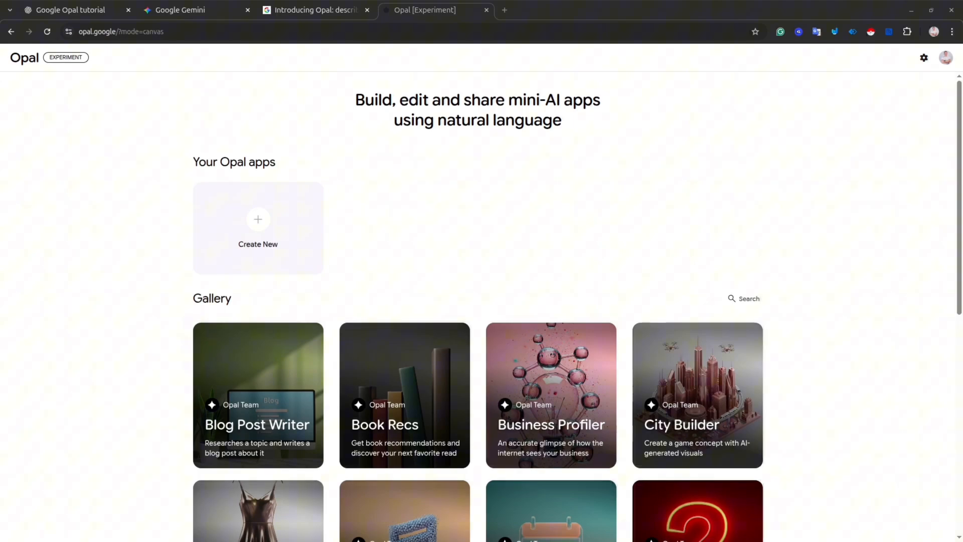
{"action": "scroll", "scroll_direction": "down", "scroll_amount": 3}
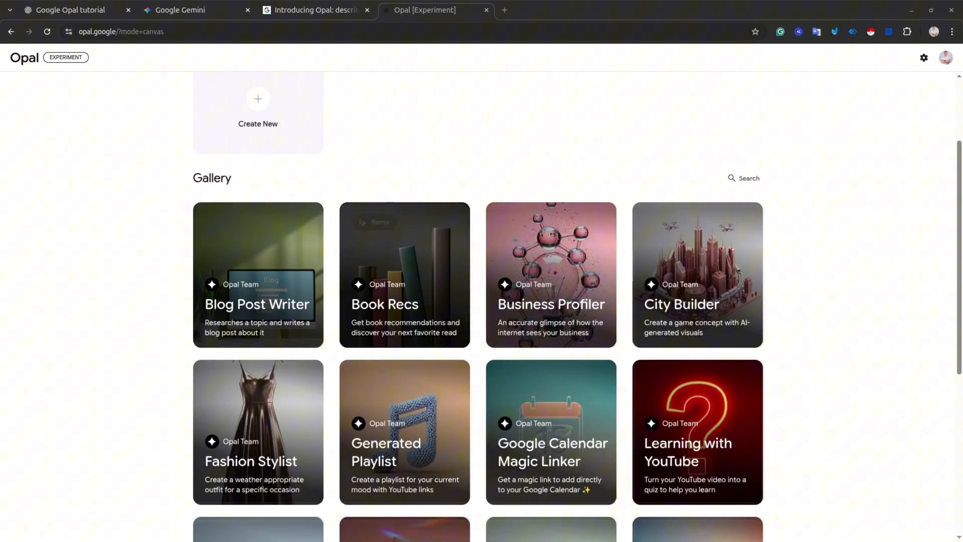
{"action": "mouse_move", "coordinate": [550, 274]}
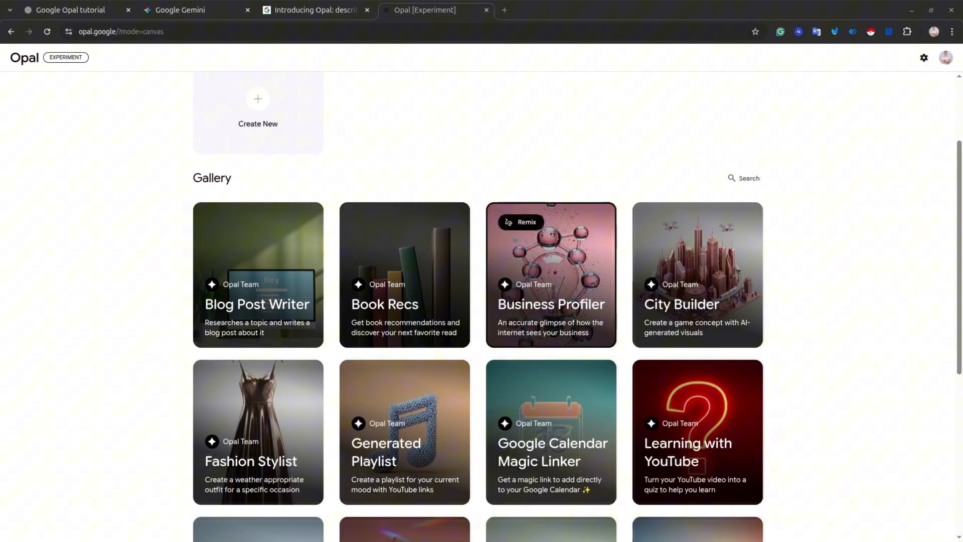
{"action": "scroll", "scroll_direction": "down", "scroll_amount": 3}
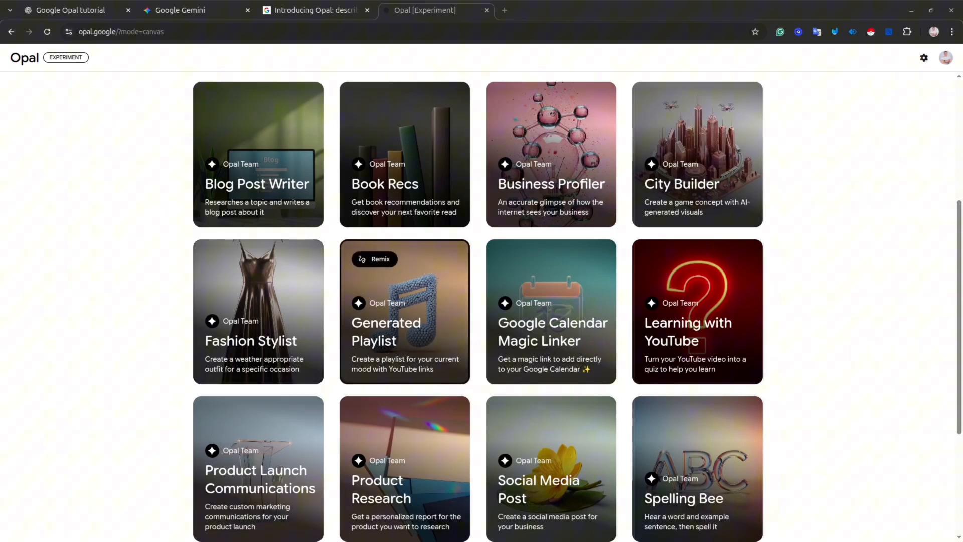
{"action": "mouse_move", "coordinate": [697, 310]}
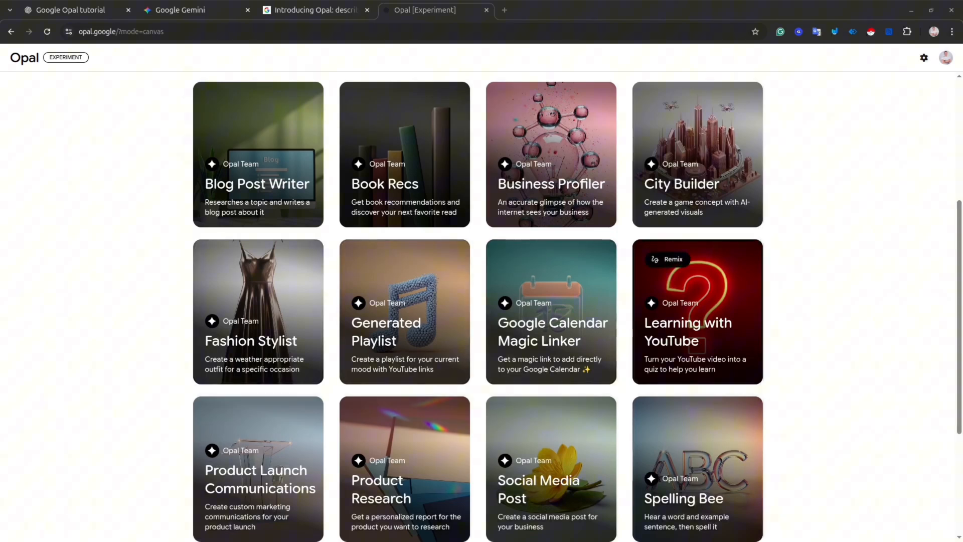
{"action": "scroll", "scroll_direction": "down", "scroll_amount": 3}
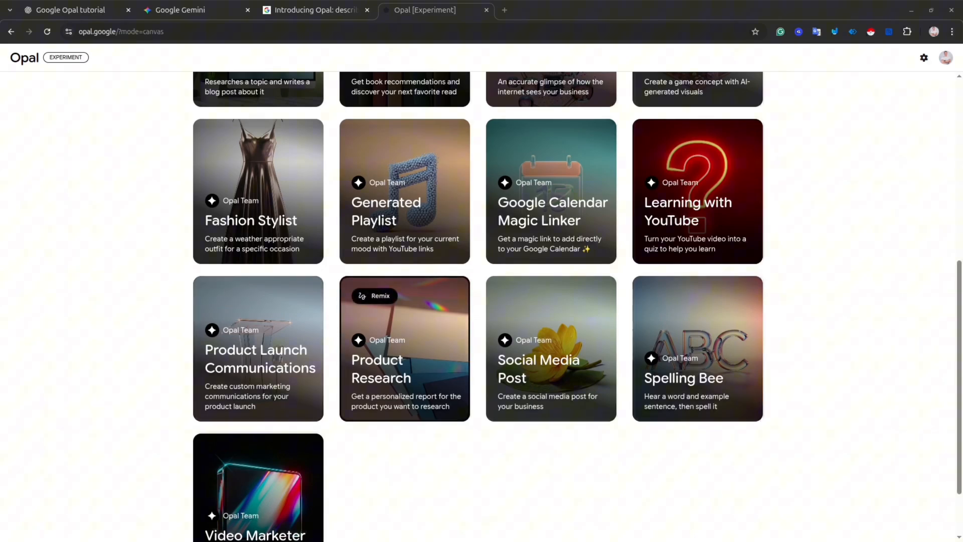
{"action": "scroll", "scroll_direction": "down", "scroll_amount": 3}
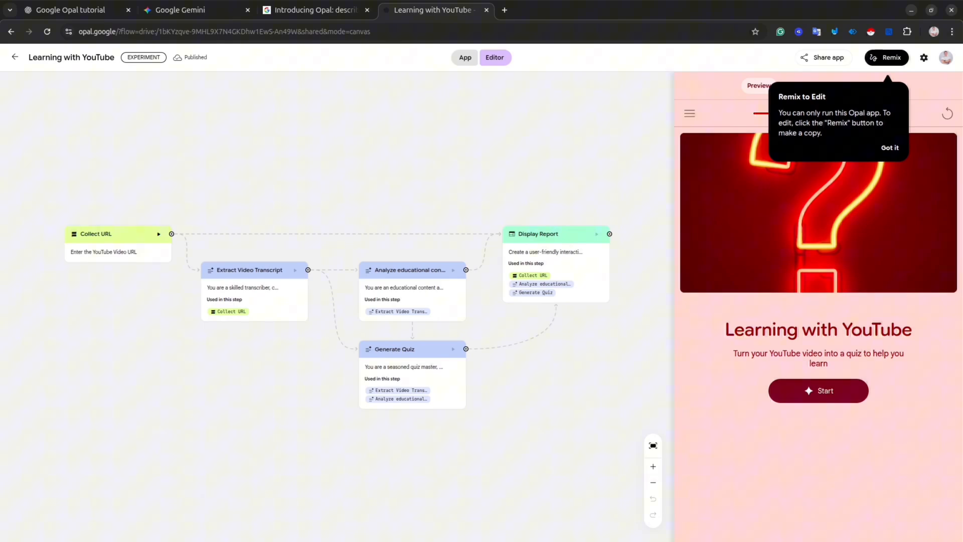
- Read the Analyze educational content step's prompt, dismissing the remix tip
{"action": "left_click", "coordinate": [410, 270]}
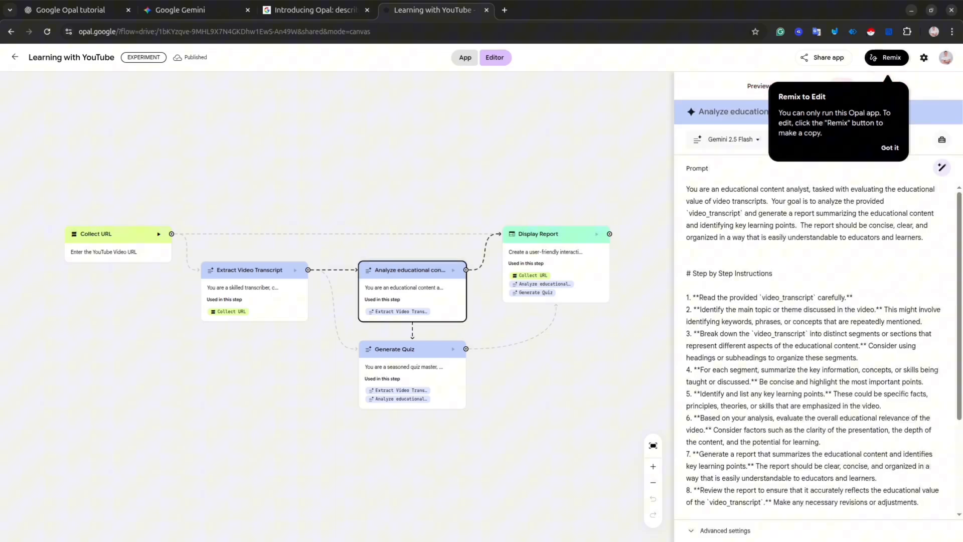
{"action": "left_click", "coordinate": [890, 147]}
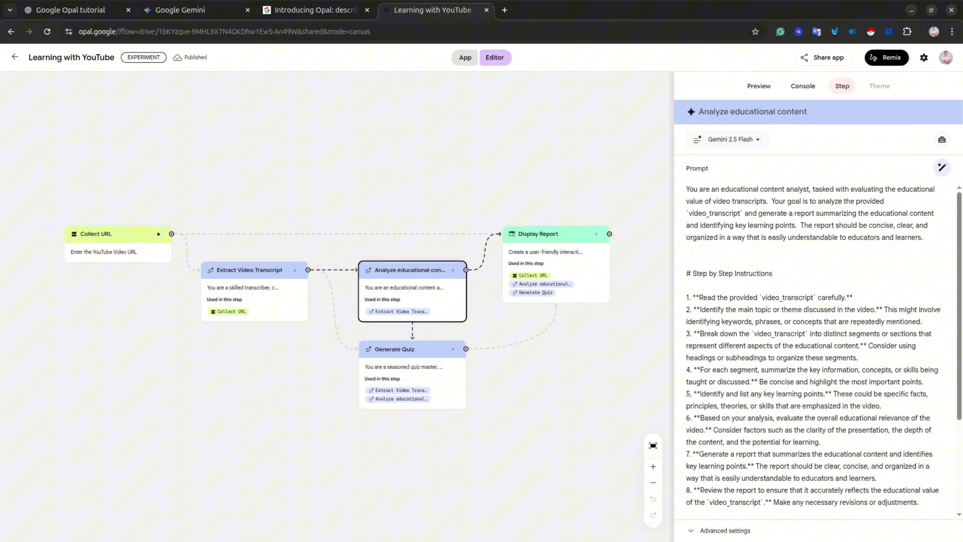
{"action": "scroll", "scroll_direction": "down", "scroll_amount": 3}
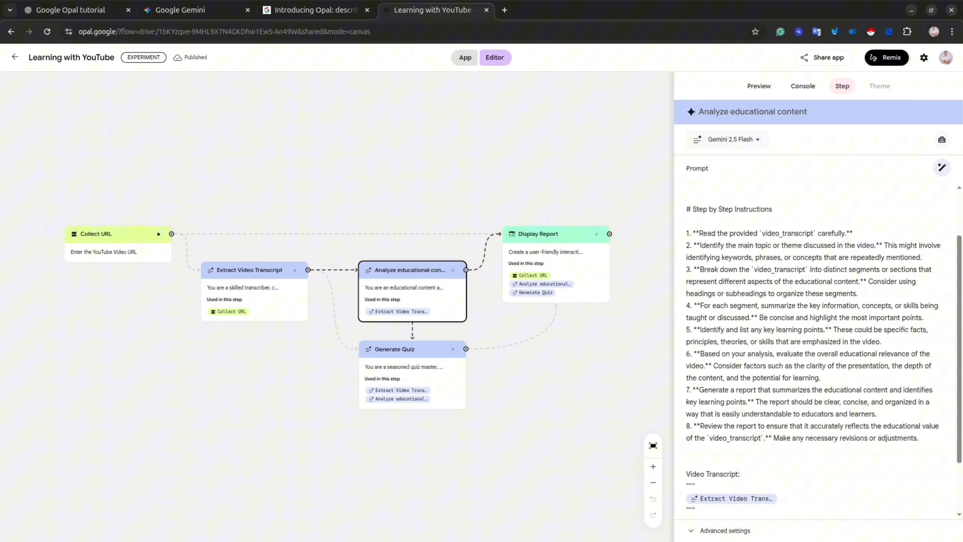
{"action": "scroll", "scroll_direction": "down", "scroll_amount": 3}
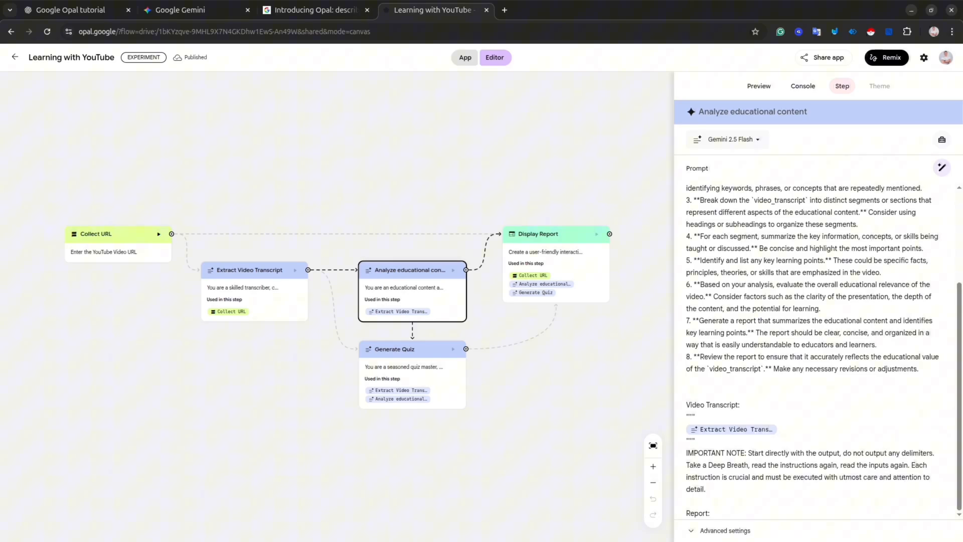
- Read the Generate Quiz and Extract Video Transcript prompts, then return to the app preview
{"action": "left_click", "coordinate": [393, 349]}
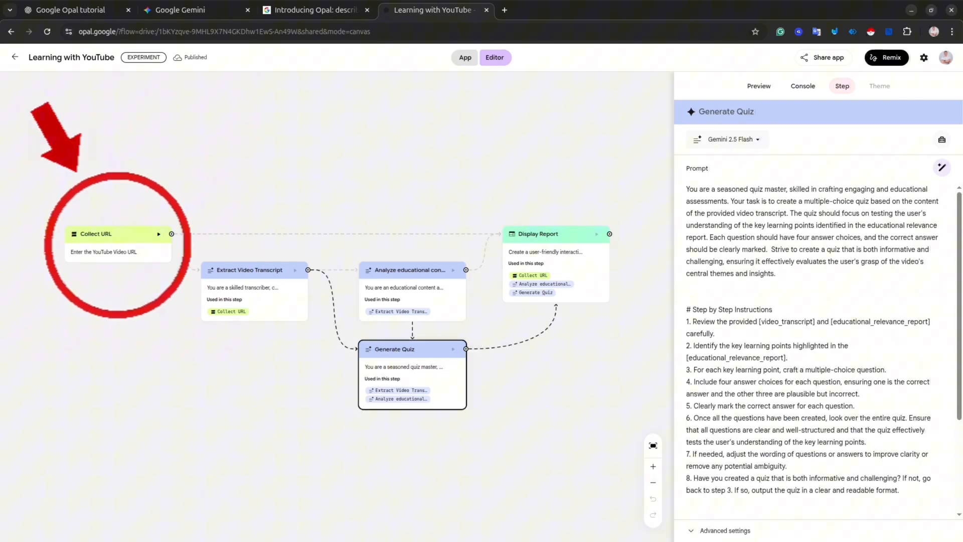
{"action": "scroll", "scroll_direction": "down", "scroll_amount": 3}
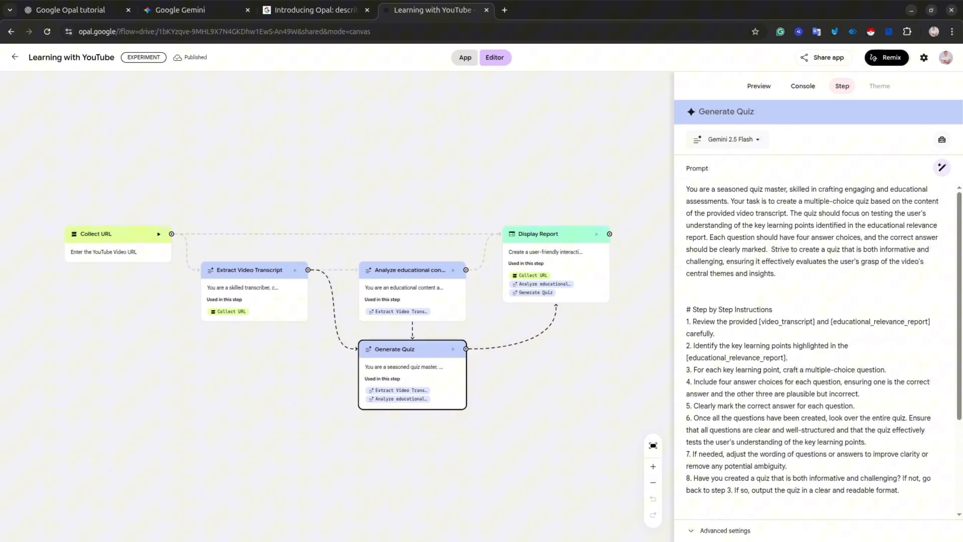
{"action": "scroll", "scroll_direction": "down", "scroll_amount": 3}
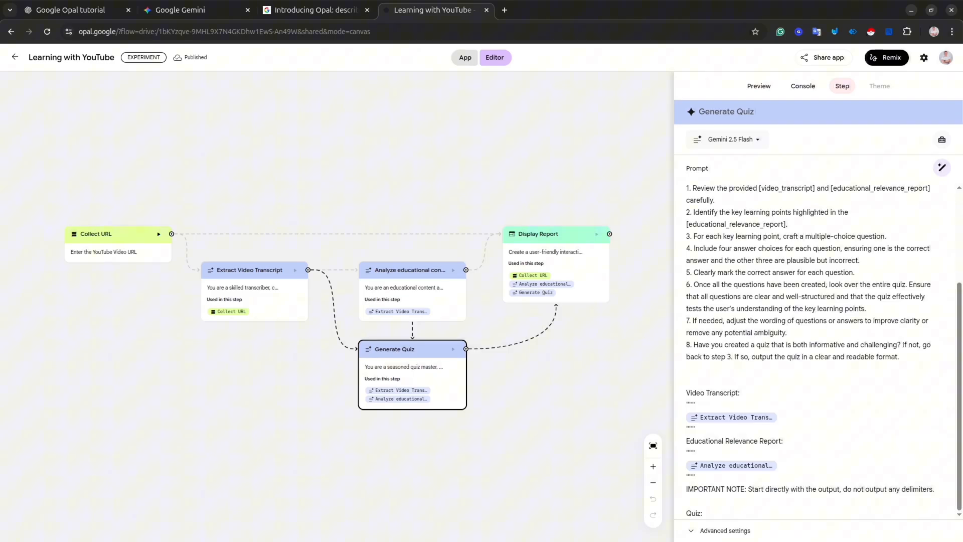
{"action": "left_click", "coordinate": [248, 270]}
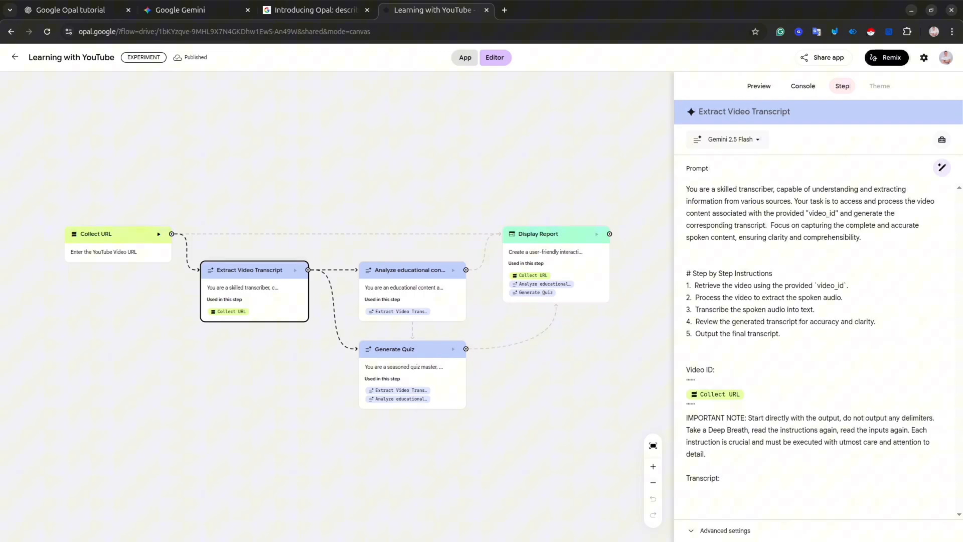
{"action": "left_click", "coordinate": [758, 85]}
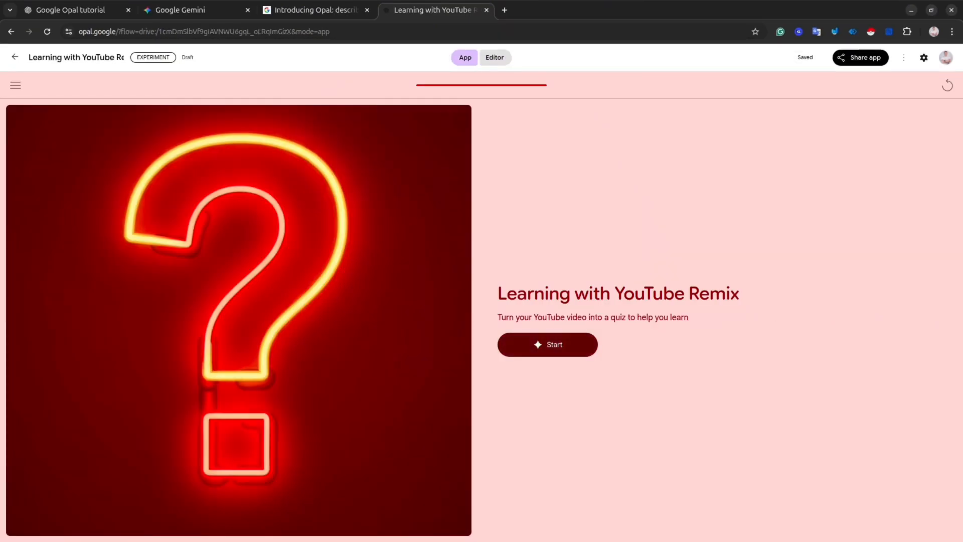
- Start the app and submit a YouTube video URL to generate the ADK report
{"action": "left_click", "coordinate": [546, 344]}
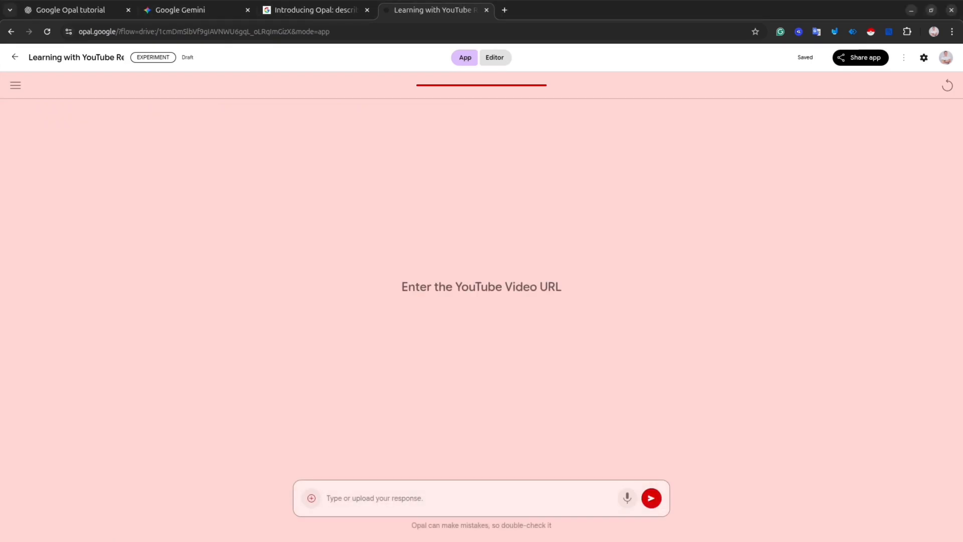
{"action": "left_click", "coordinate": [650, 497]}
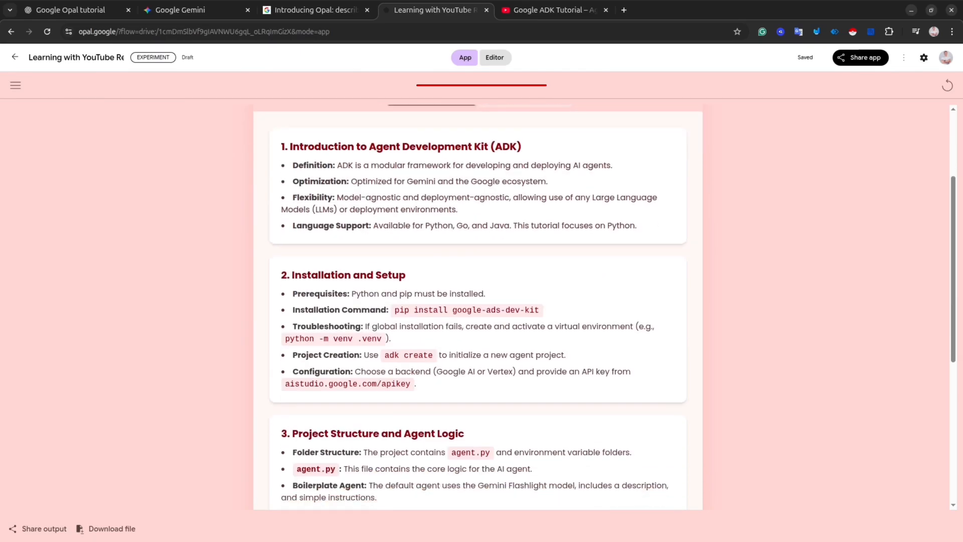
- Read through the ADK tutorial report and switch to the Interactive Quiz
{"action": "scroll", "scroll_direction": "down", "scroll_amount": 3}
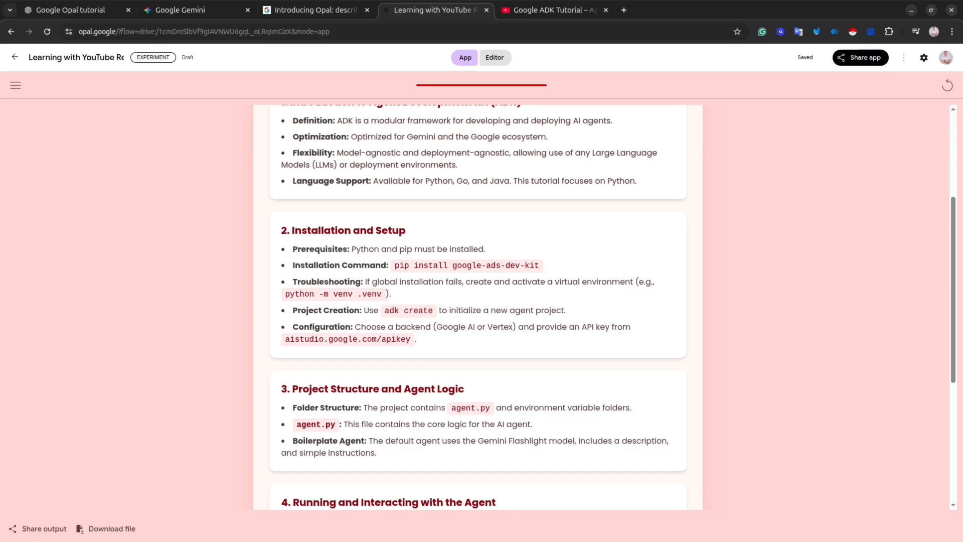
{"action": "scroll", "scroll_direction": "down", "scroll_amount": 3}
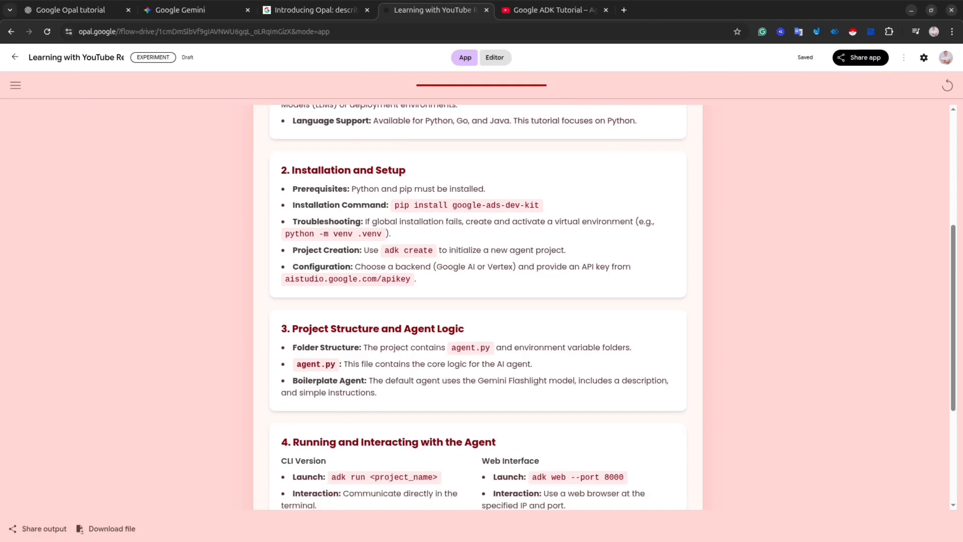
{"action": "scroll", "scroll_direction": "down", "scroll_amount": 3}
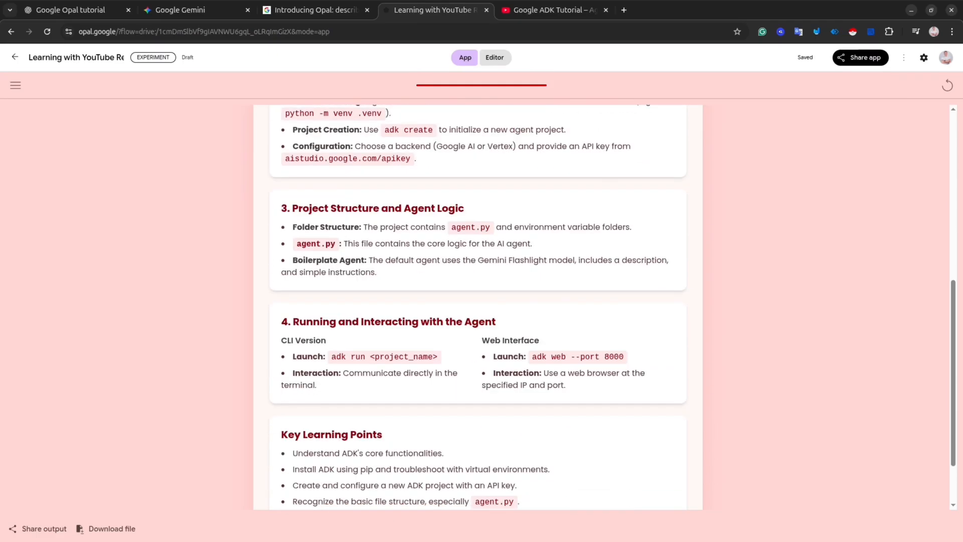
{"action": "scroll", "scroll_direction": "down", "scroll_amount": 3}
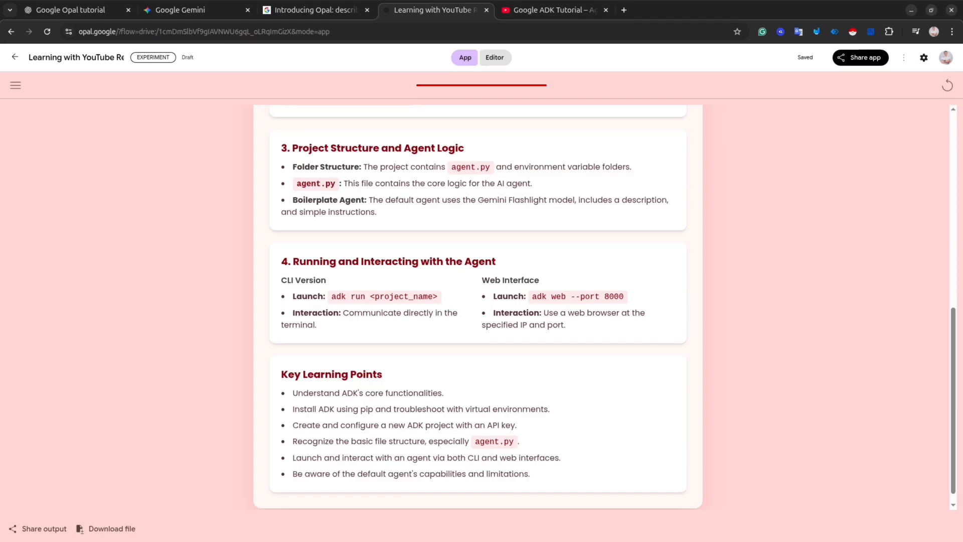
{"action": "left_click", "coordinate": [533, 231]}
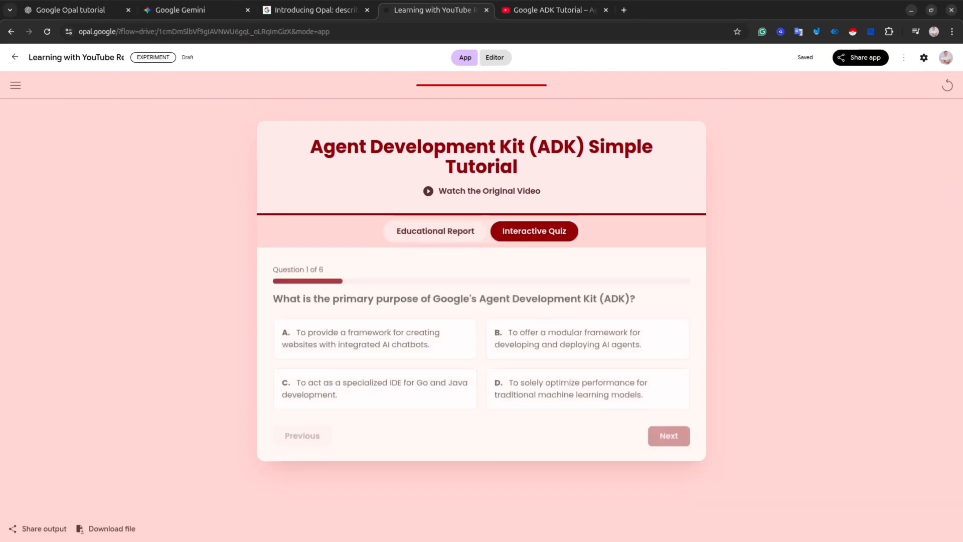
- Answer all six quiz questions for a 6/6 score and return to the Opal home page
{"action": "left_click", "coordinate": [668, 435]}
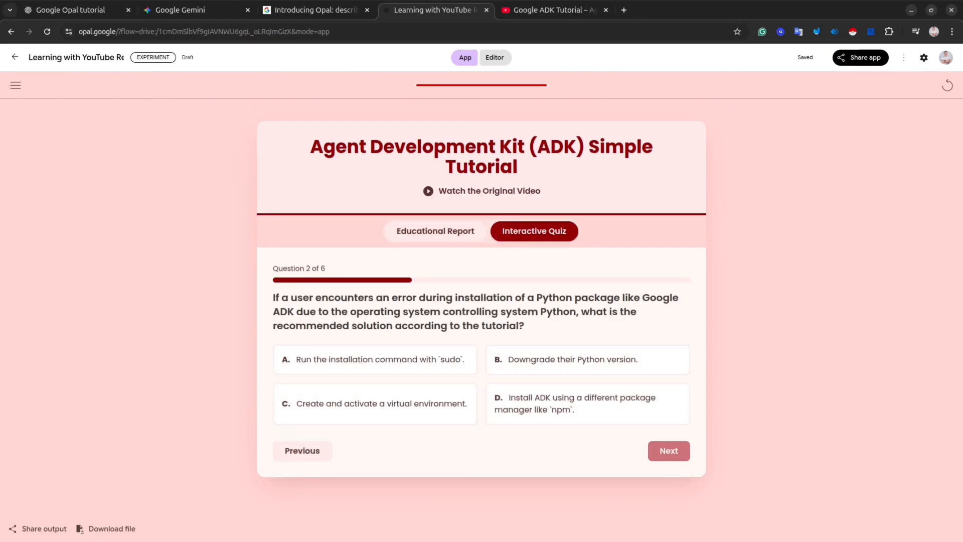
{"action": "left_click", "coordinate": [668, 450]}
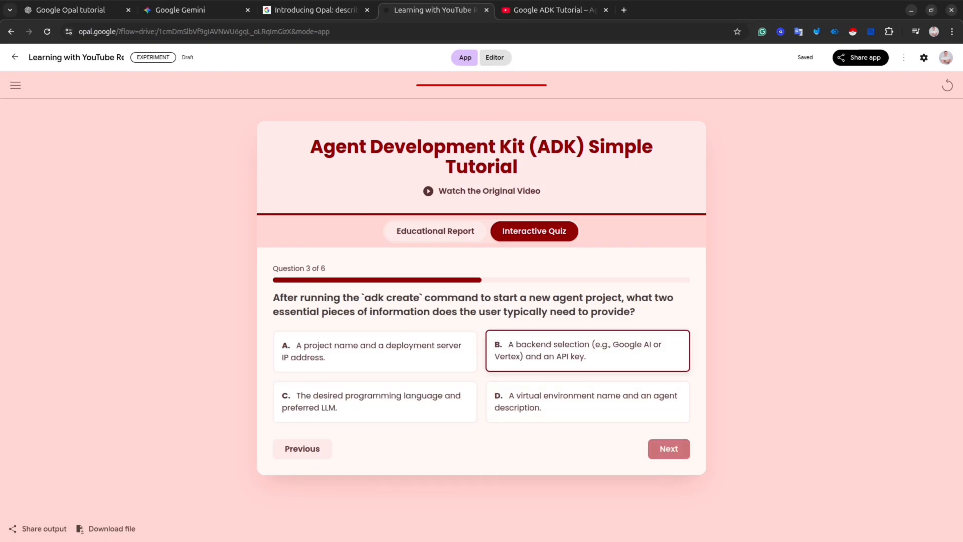
{"action": "left_click", "coordinate": [668, 448]}
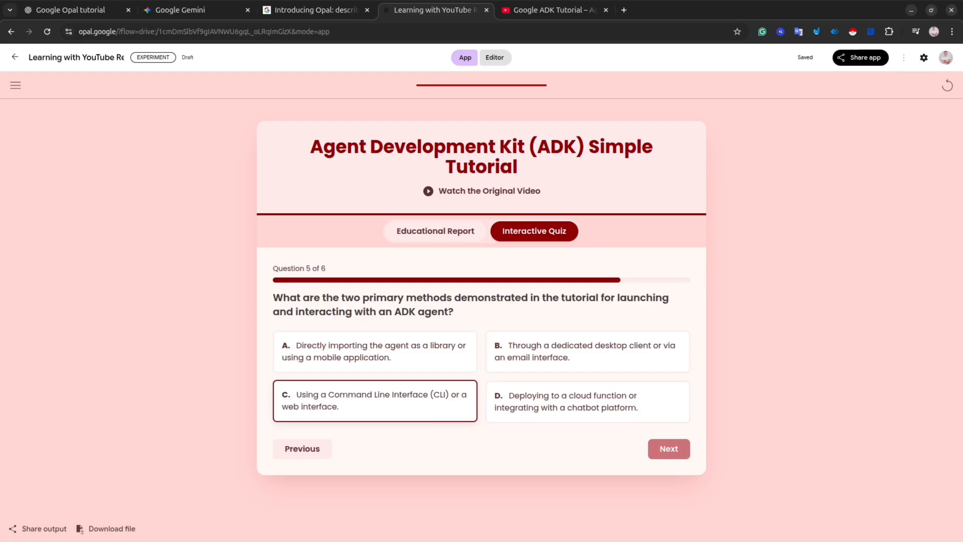
{"action": "left_click", "coordinate": [668, 449]}
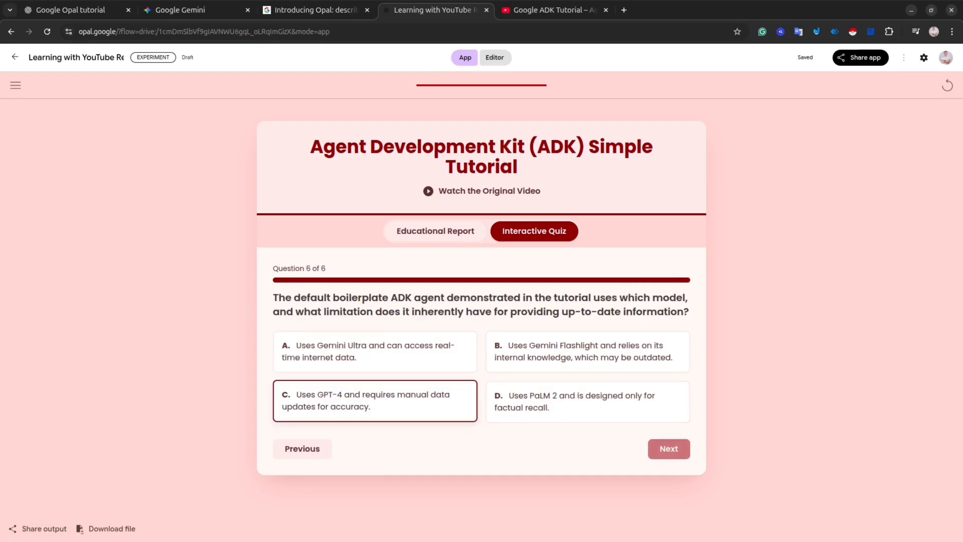
{"action": "left_click", "coordinate": [668, 448]}
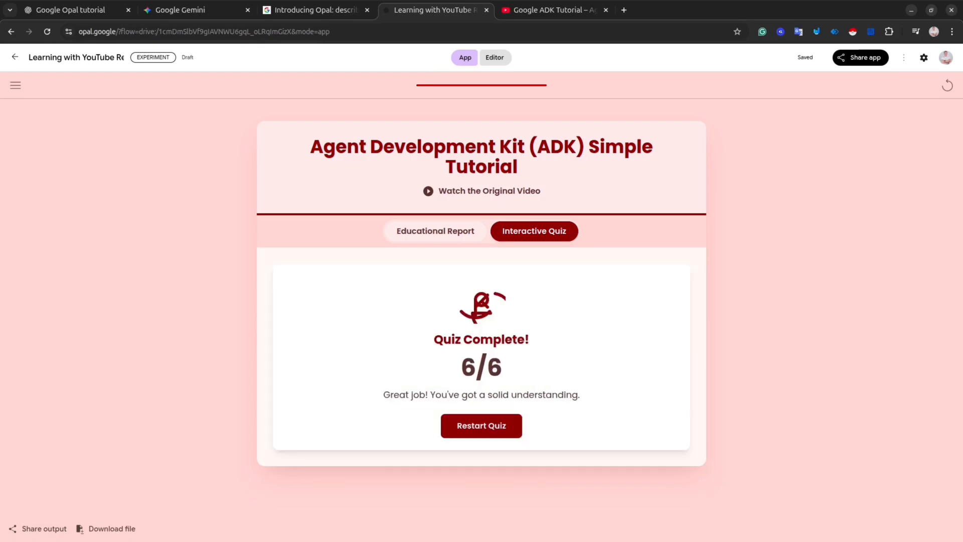
{"action": "left_click", "coordinate": [14, 57]}
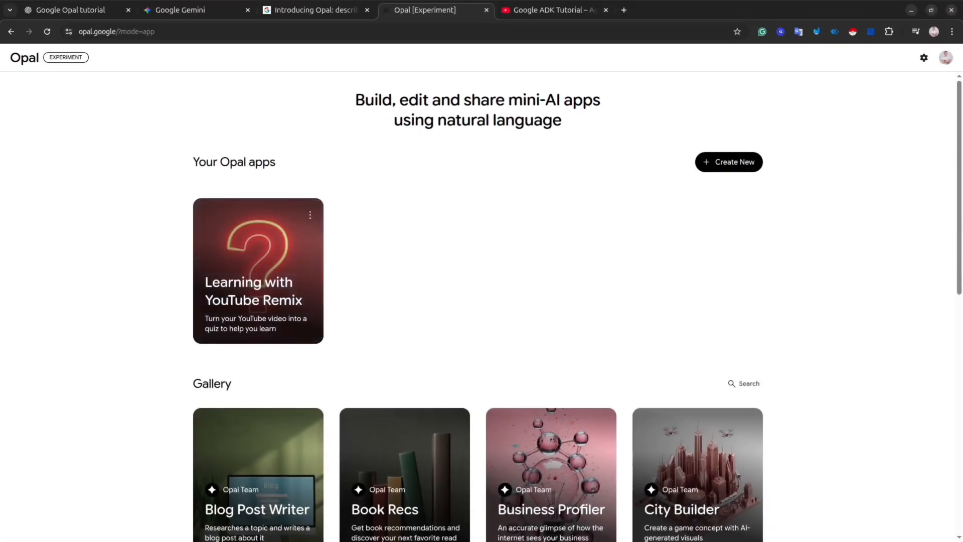
- Open the Blog Post Writer card from the Gallery section
{"action": "scroll", "scroll_direction": "down", "scroll_amount": 3}
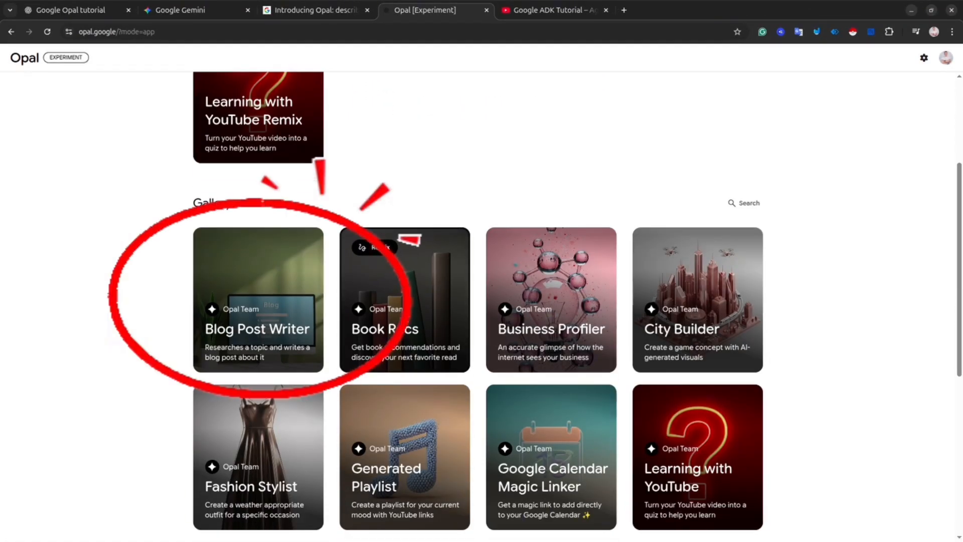
{"action": "left_click", "coordinate": [257, 299]}
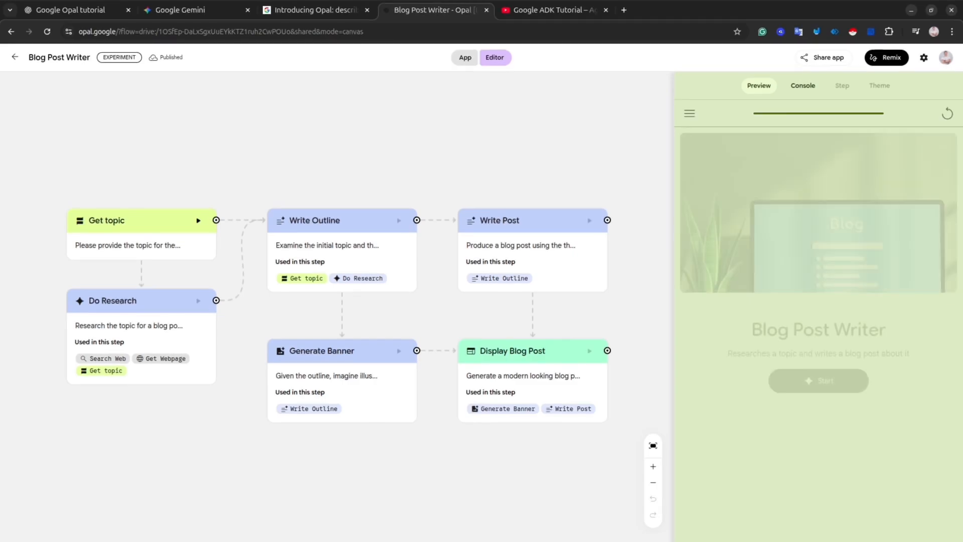
- Inspect the Display Blog Post prompt and remix the app into an editable copy
{"action": "left_click", "coordinate": [512, 351]}
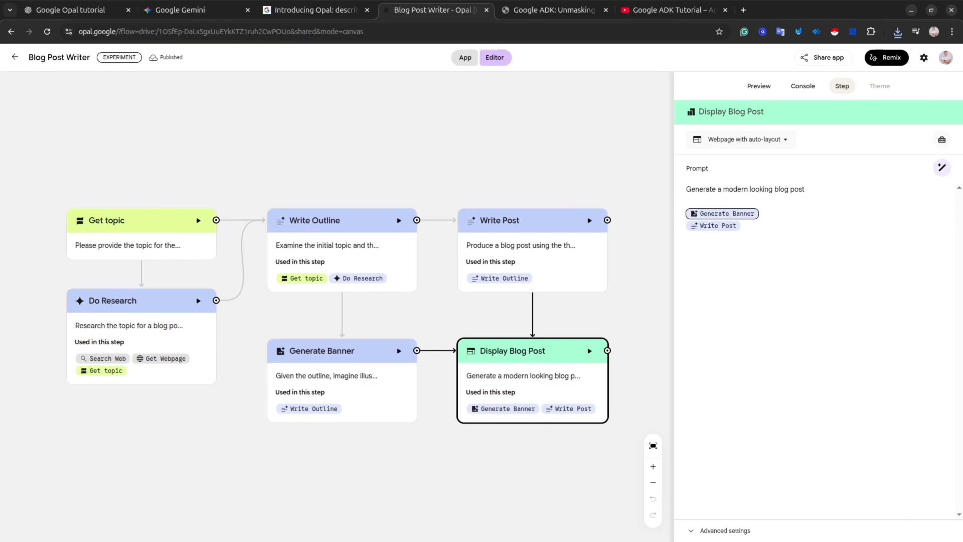
{"action": "left_click", "coordinate": [886, 57]}
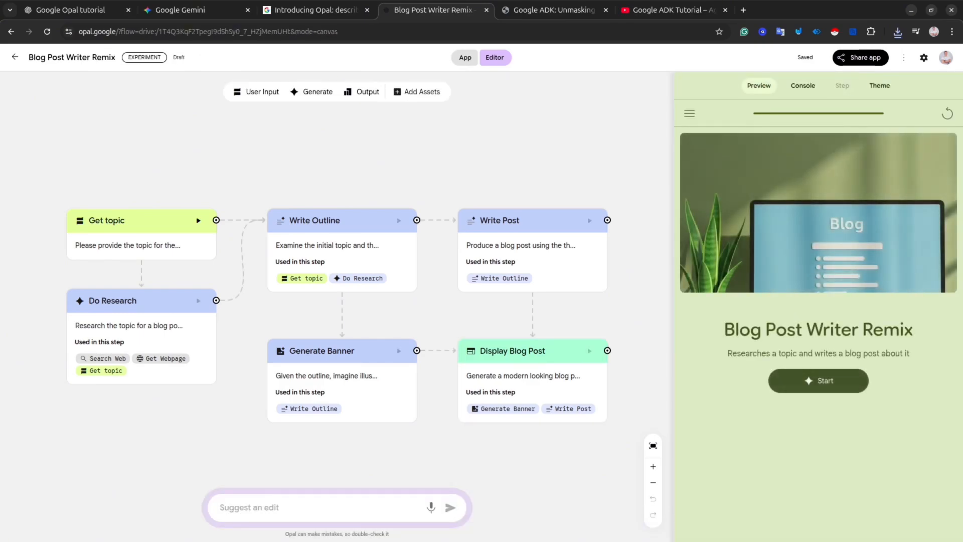
- Show the run console of six steps, fit the flow to view, and focus the Suggest an edit box
{"action": "left_click", "coordinate": [802, 86]}
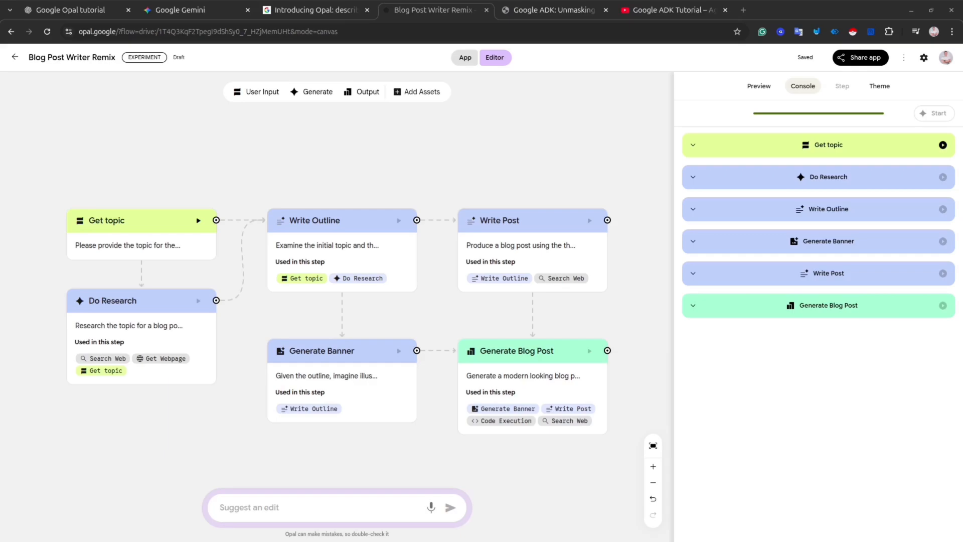
{"action": "left_click", "coordinate": [758, 85]}
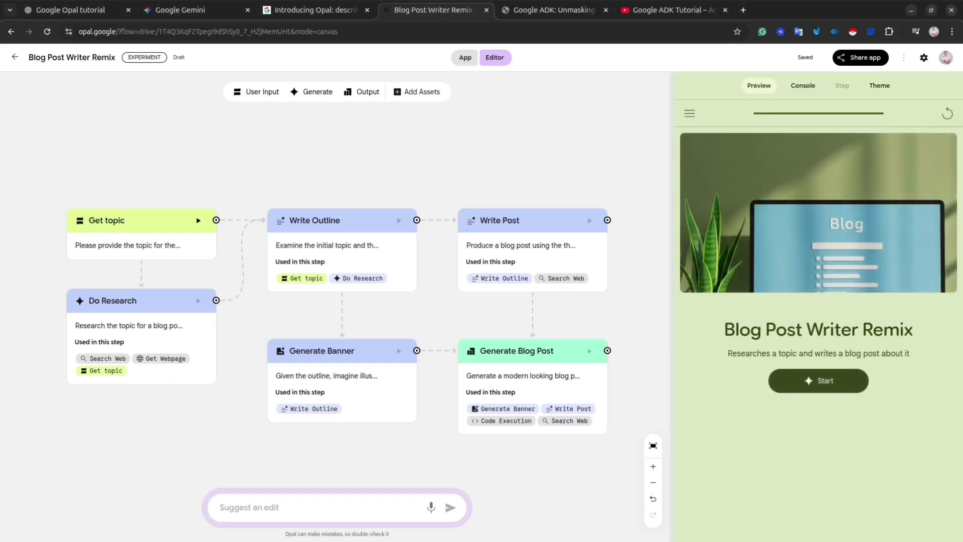
{"action": "left_click", "coordinate": [802, 85]}
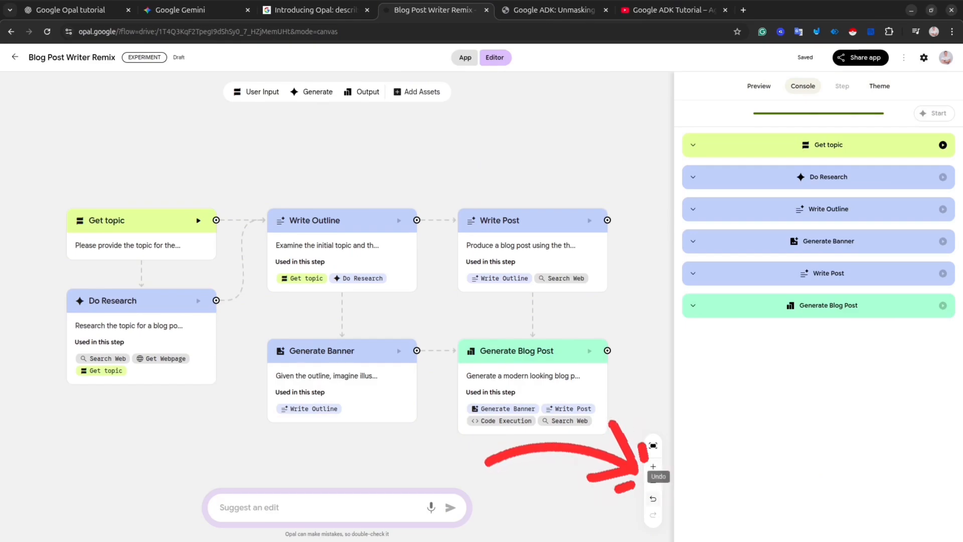
{"action": "left_click", "coordinate": [652, 482]}
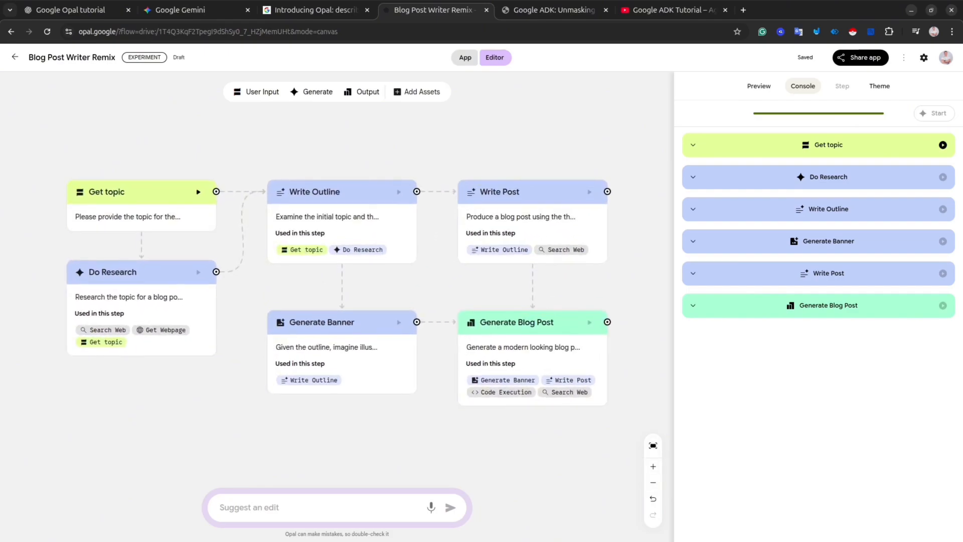
{"action": "left_click", "coordinate": [319, 507]}
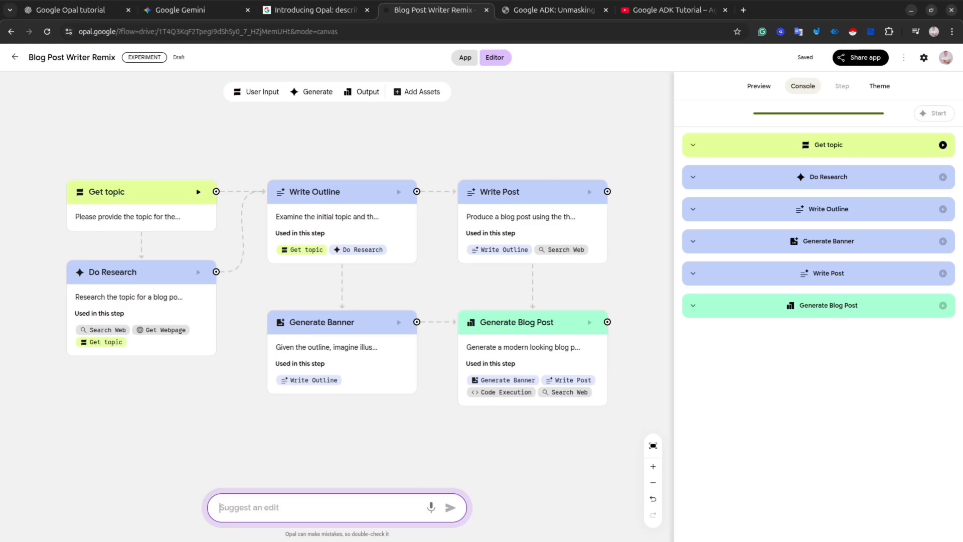
- Send the edit request 'add a video generation step' so AI inserts video steps into the flow
{"action": "type", "text": "add"}
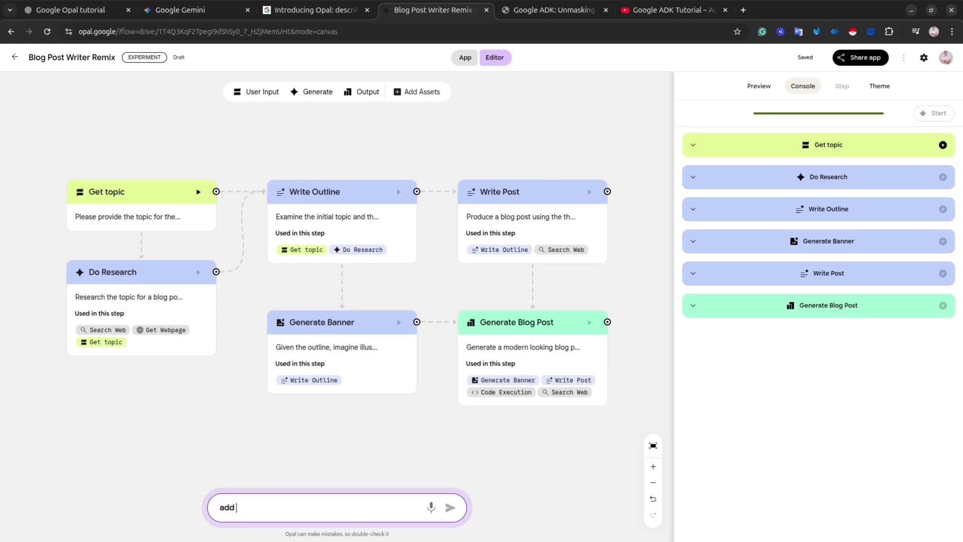
{"action": "type", "text": "an"}
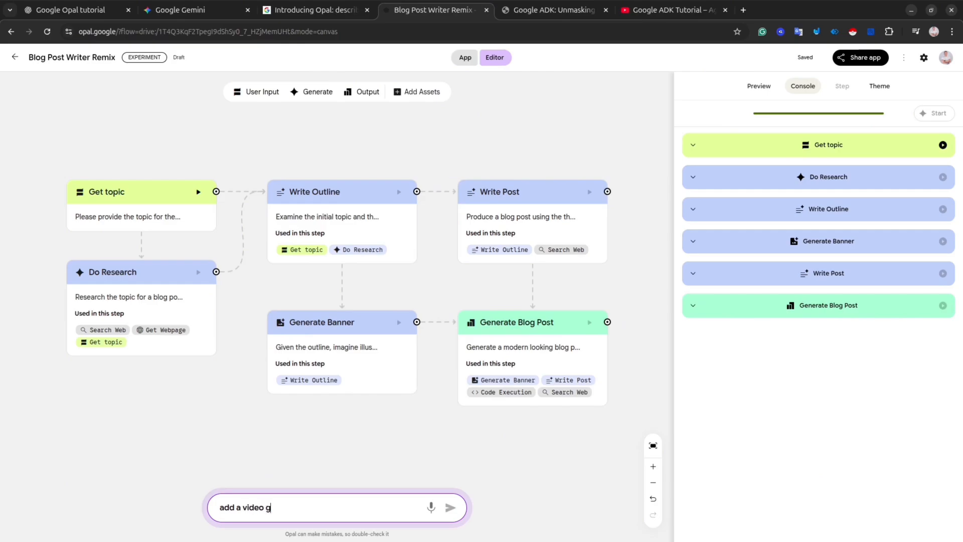
{"action": "type", "text": "eneration"}
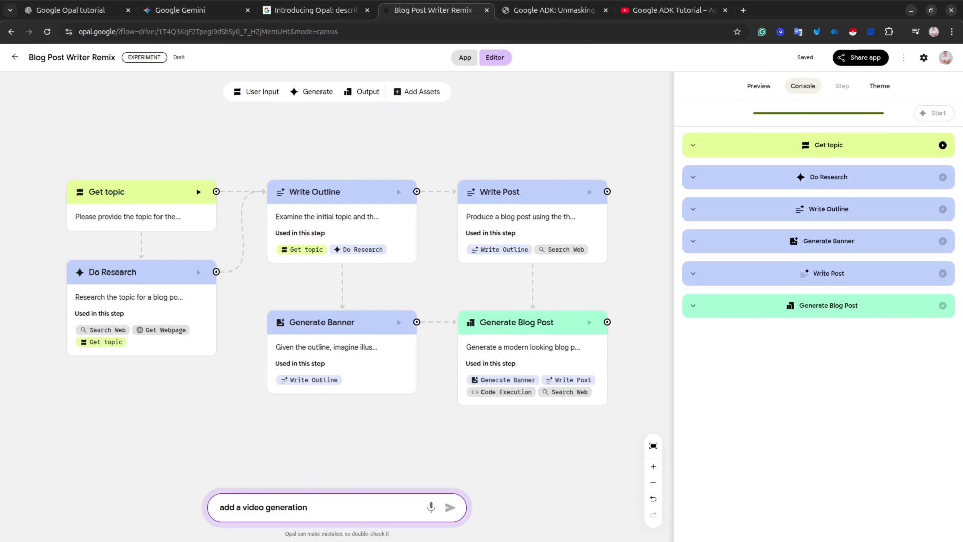
{"action": "left_click", "coordinate": [337, 506]}
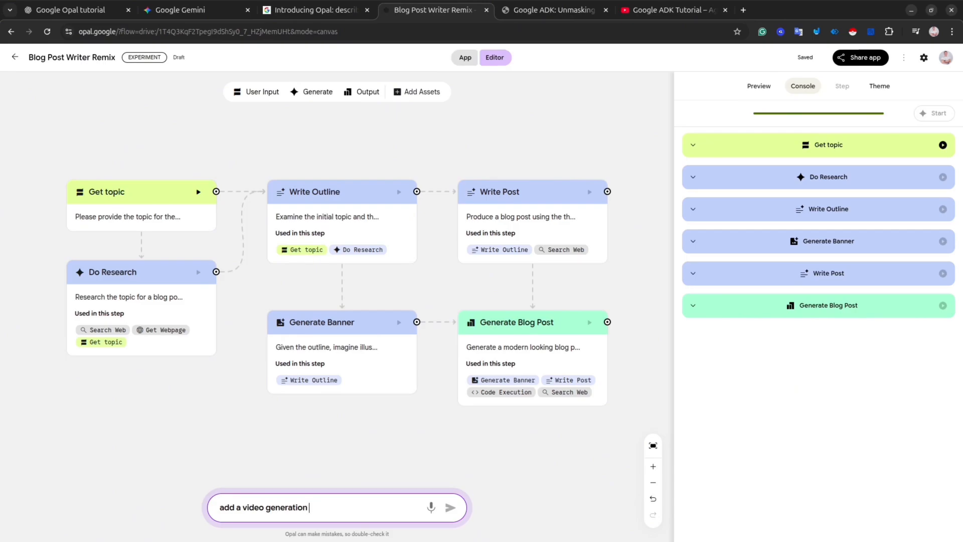
{"action": "left_click", "coordinate": [450, 507]}
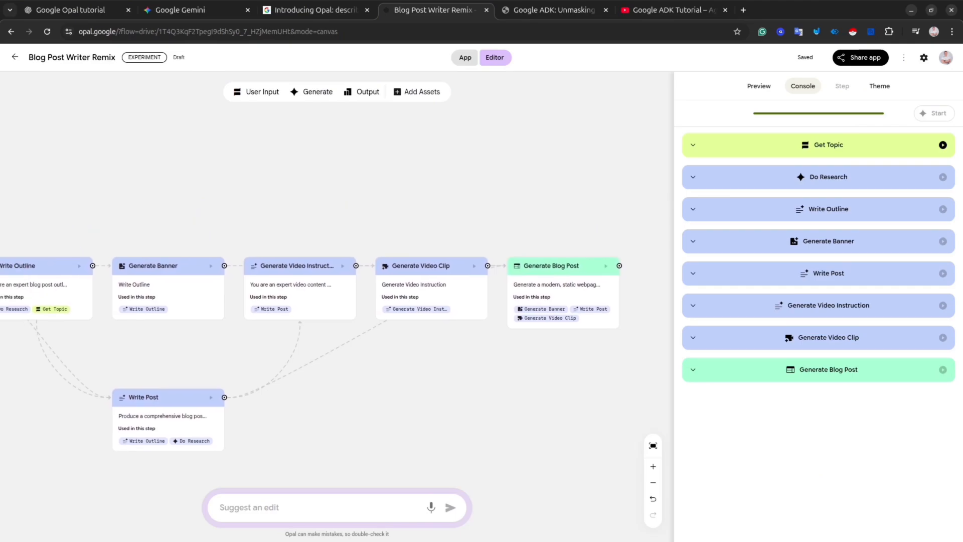
- Run the remixed flow on an AI agent systems topic until Do Research returns cited findings
{"action": "left_click", "coordinate": [934, 113]}
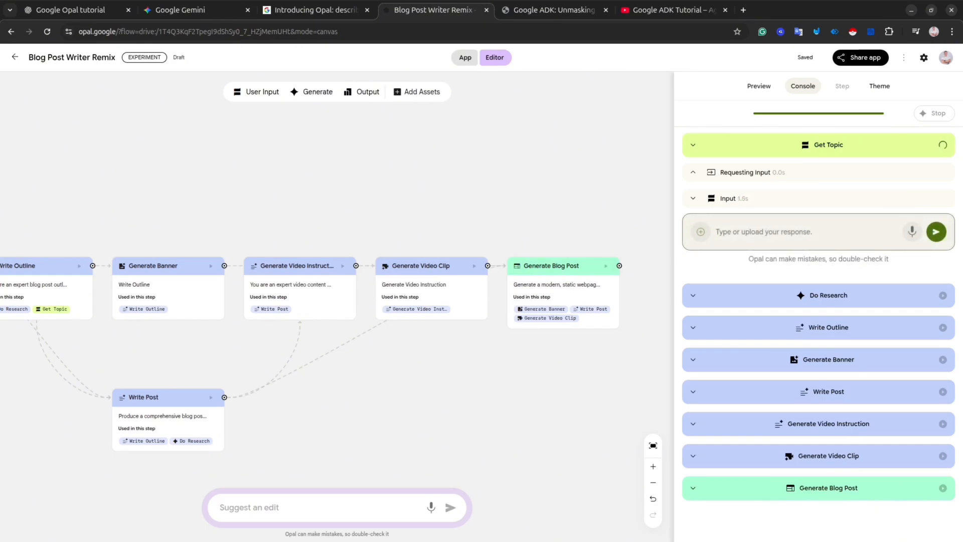
{"action": "type", "text": "age"}
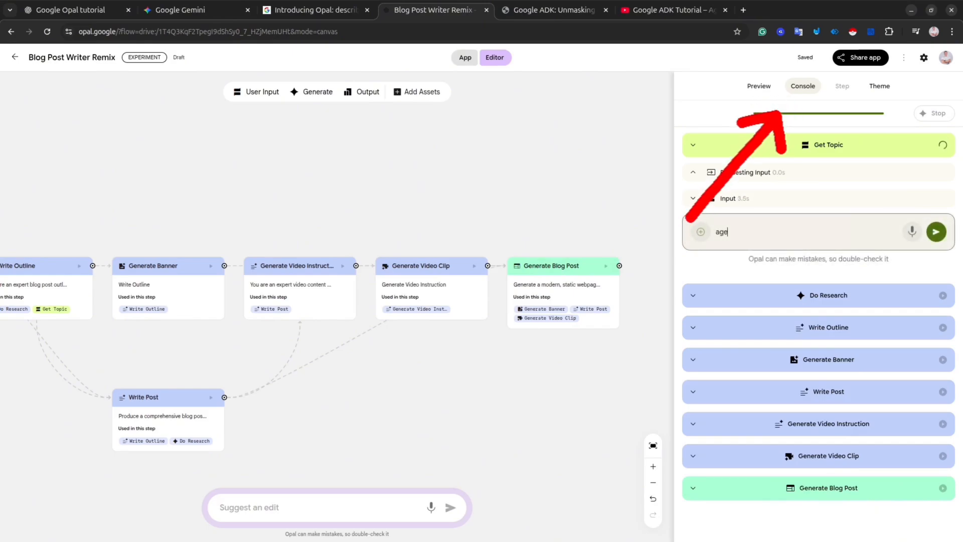
{"action": "type", "text": "ai ag"}
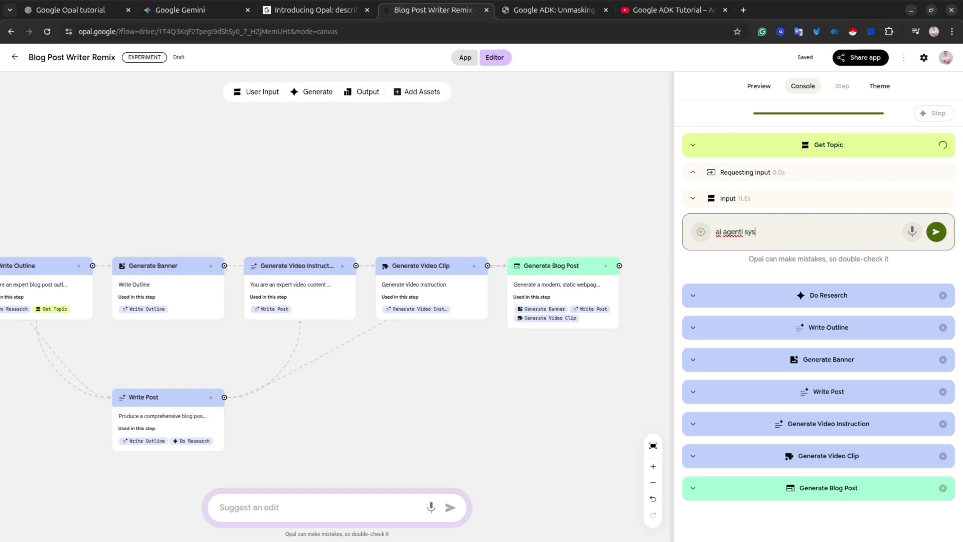
{"action": "left_click", "coordinate": [934, 232]}
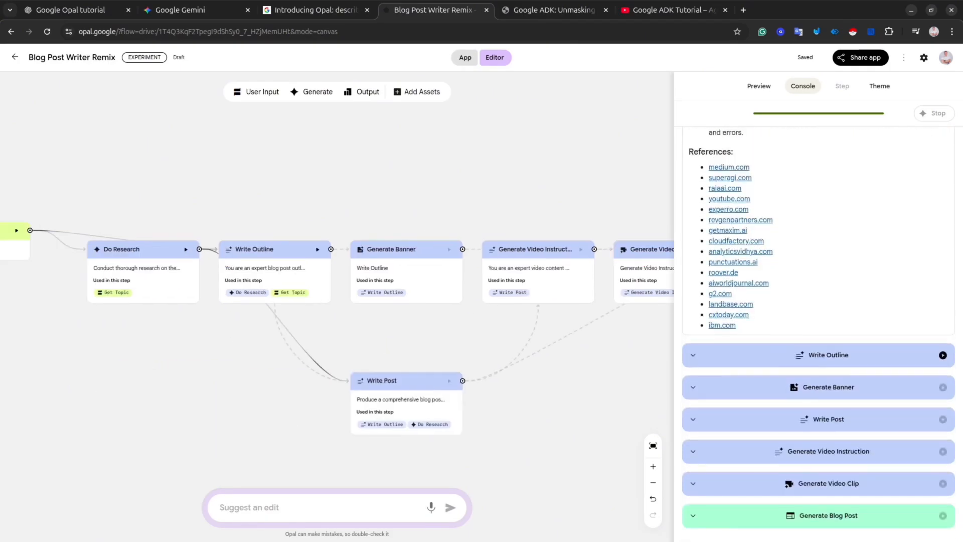
- Inspect the Do Research step's model list, then the Generate Video Instruction step's prompt
{"action": "left_click", "coordinate": [142, 249]}
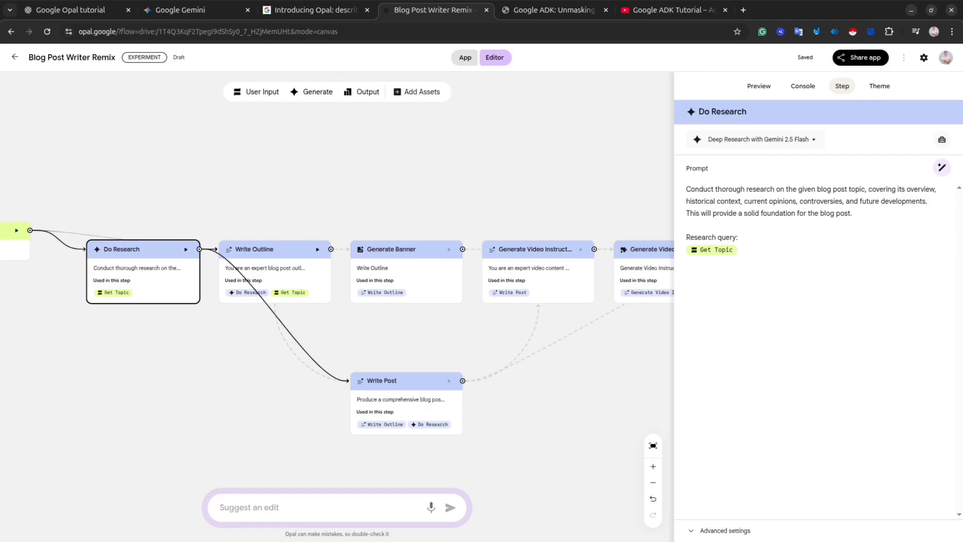
{"action": "left_click", "coordinate": [756, 139]}
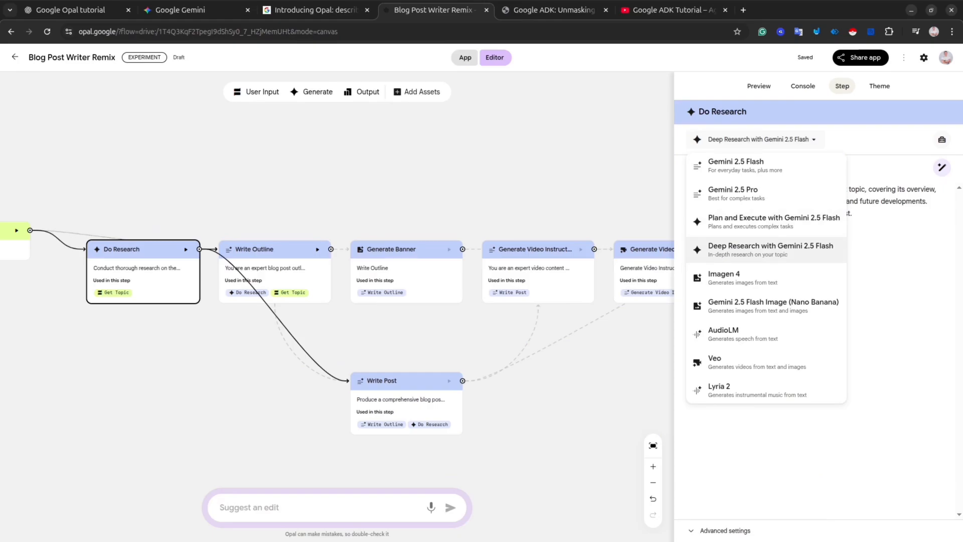
{"action": "left_click", "coordinate": [770, 250]}
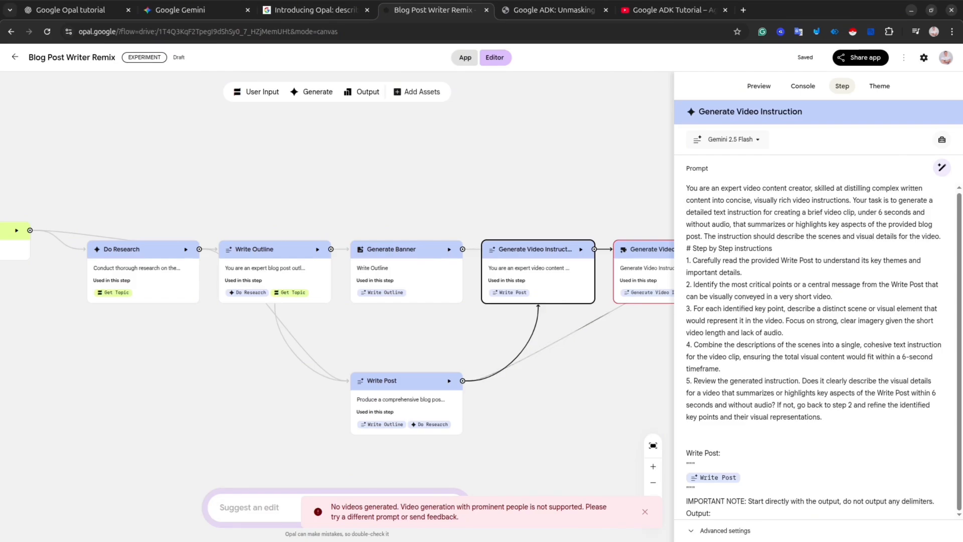
- Select and copy the full prominent-people content-policy error message from the Console
{"action": "double_click", "coordinate": [500, 505]}
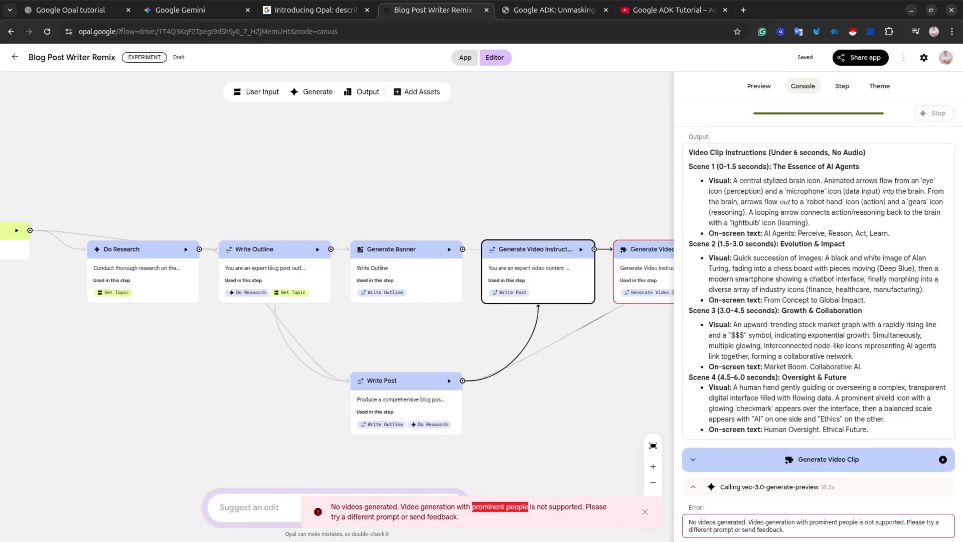
{"action": "scroll", "scroll_direction": "down", "scroll_amount": 3}
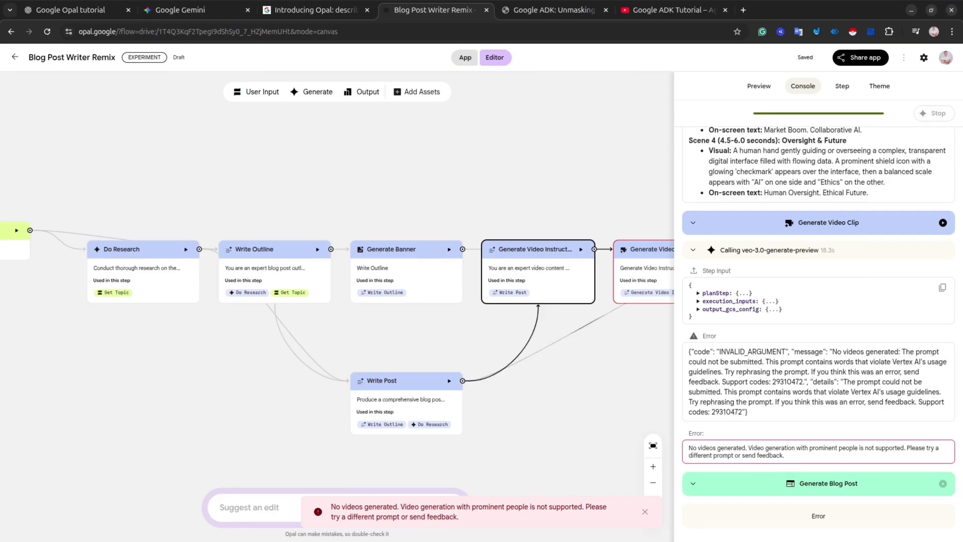
{"action": "triple_click", "coordinate": [817, 381]}
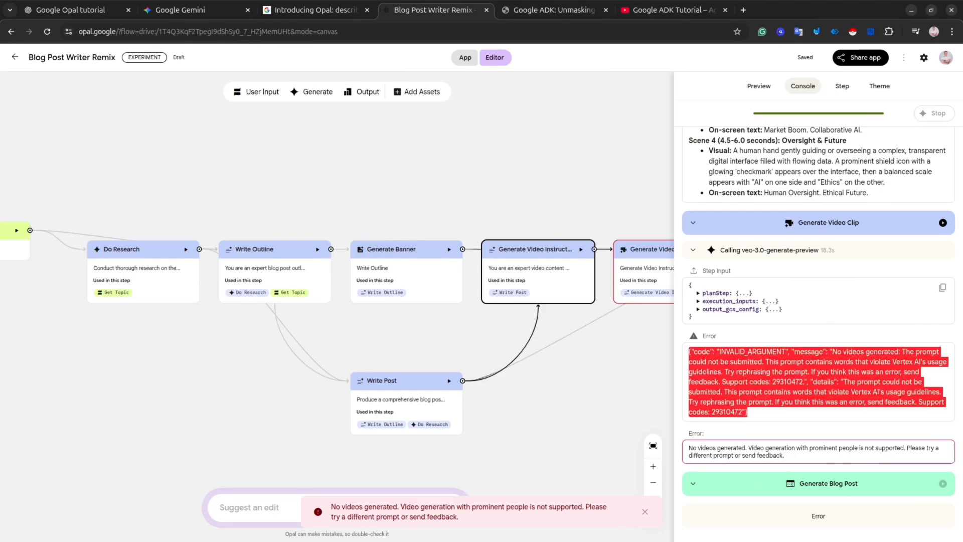
{"action": "left_click", "coordinate": [252, 507]}
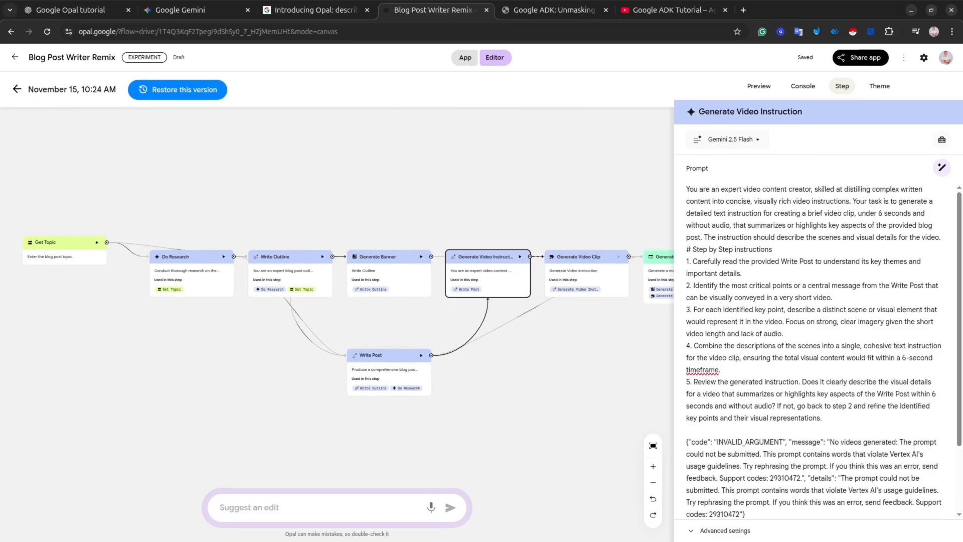
{"action": "scroll", "scroll_direction": "down", "scroll_amount": 3}
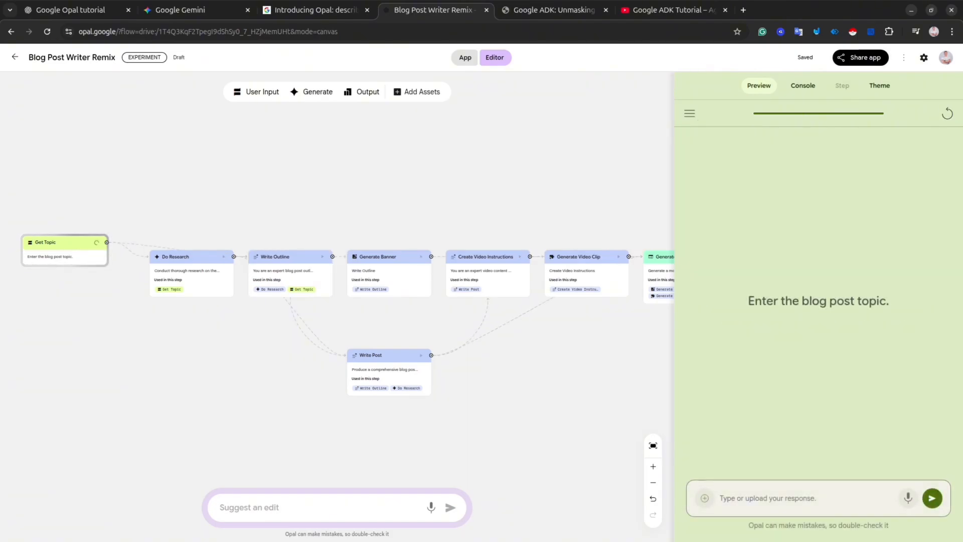
- Submit 'ai agen' as the run topic and return to the Opal apps list
{"action": "type", "text": "ai agen"}
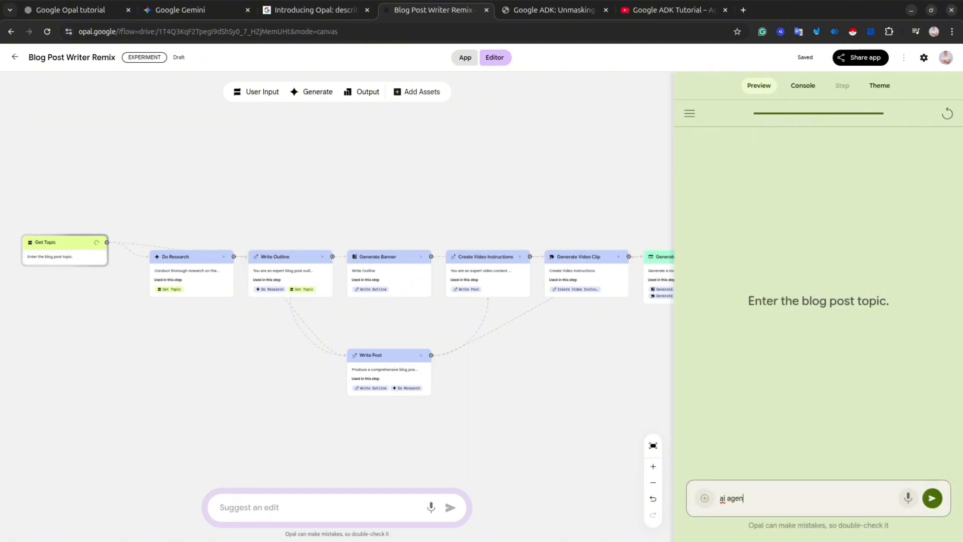
{"action": "left_click", "coordinate": [930, 497]}
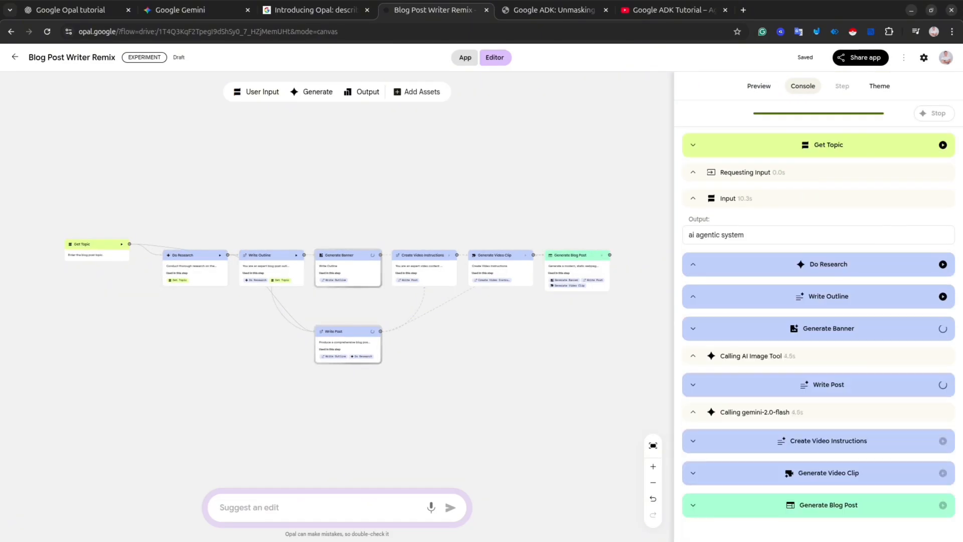
{"action": "left_click", "coordinate": [758, 85]}
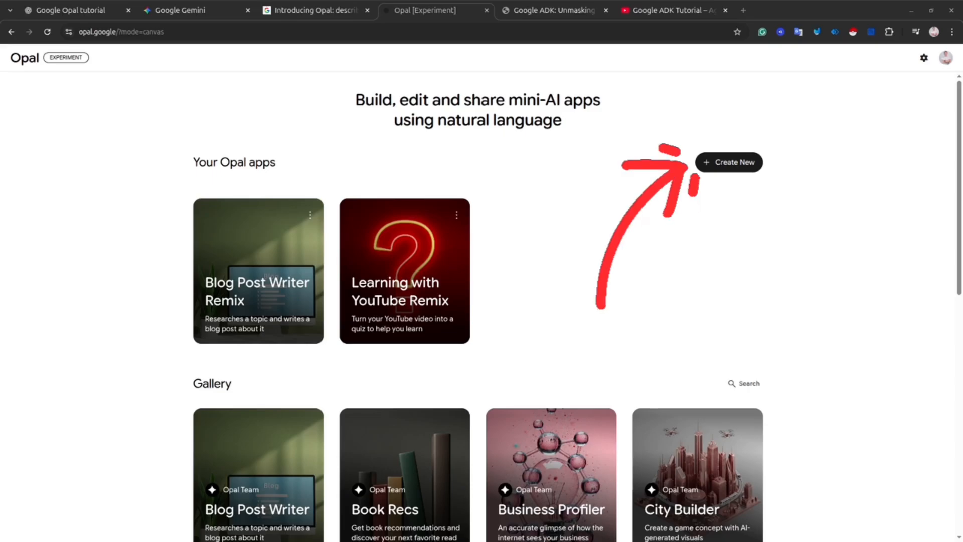
- Create a new app, move User Input to the left and add a Generate step beside it
{"action": "left_click", "coordinate": [728, 163]}
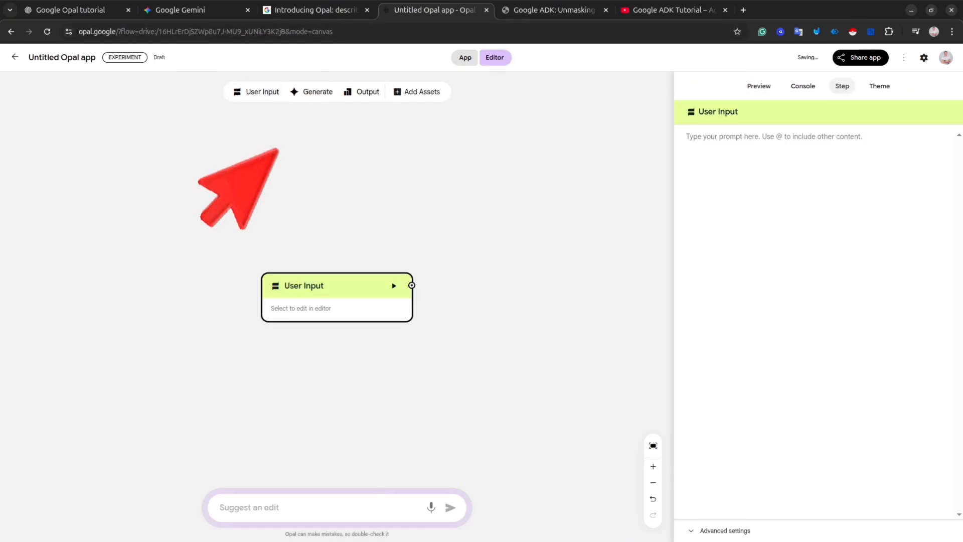
{"action": "left_click_drag", "start_coordinate": [337, 296], "coordinate": [217, 197]}
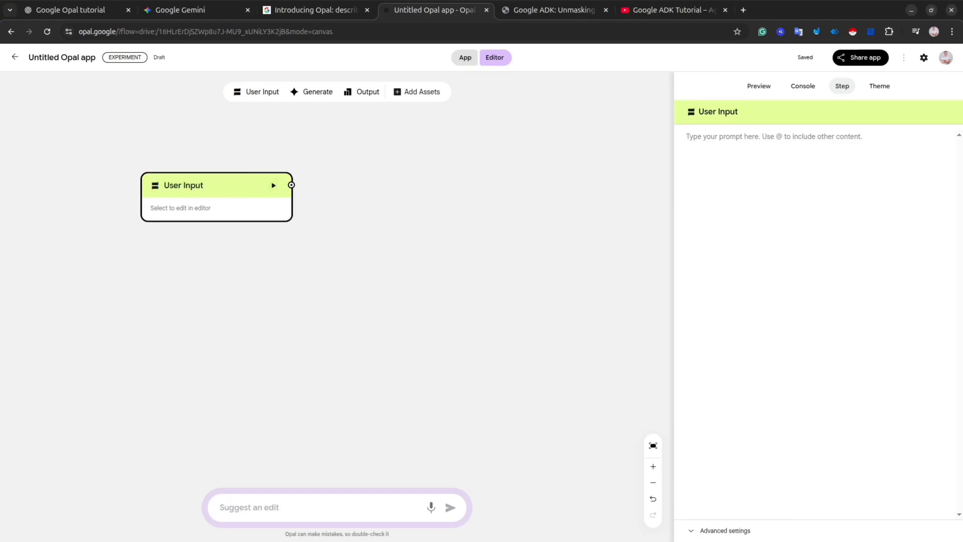
{"action": "left_click_drag", "start_coordinate": [215, 185], "coordinate": [176, 185]}
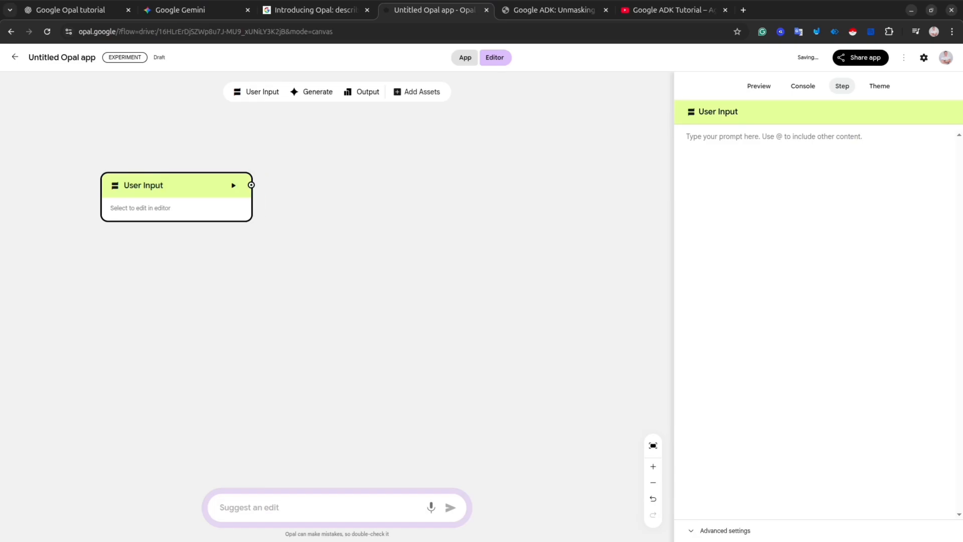
{"action": "left_click", "coordinate": [317, 91]}
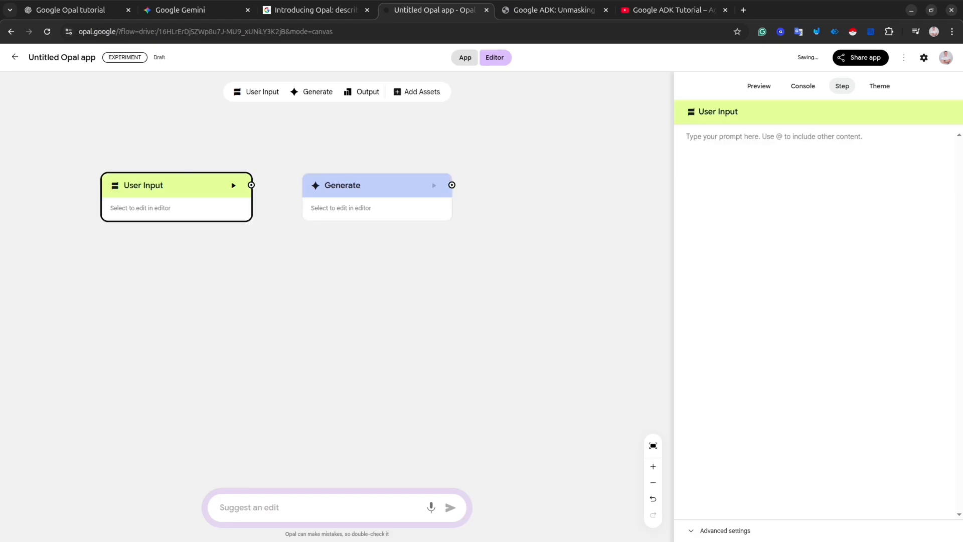
{"action": "left_click", "coordinate": [341, 184]}
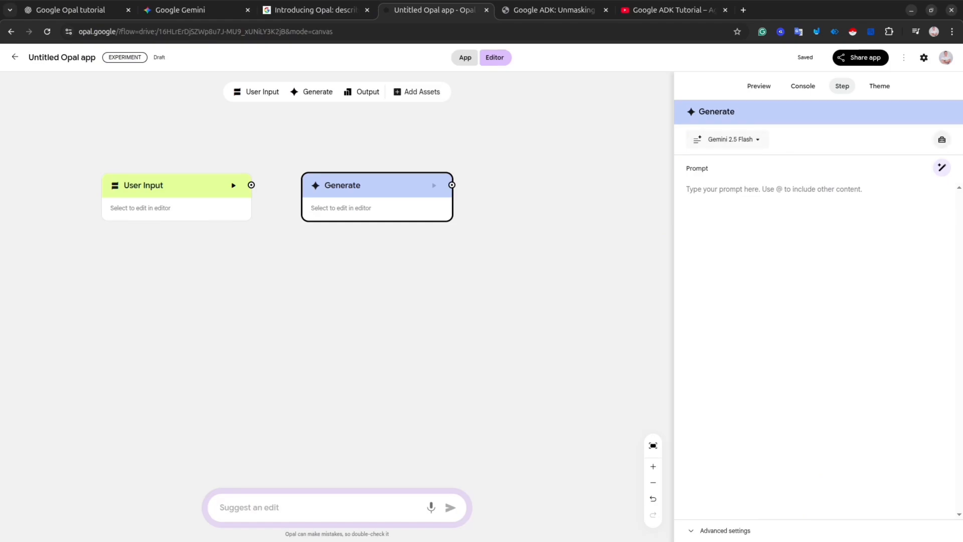
- Review the Generate step's available tools and its model list from Gemini 2.5 Flash to Lyria 2
{"action": "left_click", "coordinate": [942, 140]}
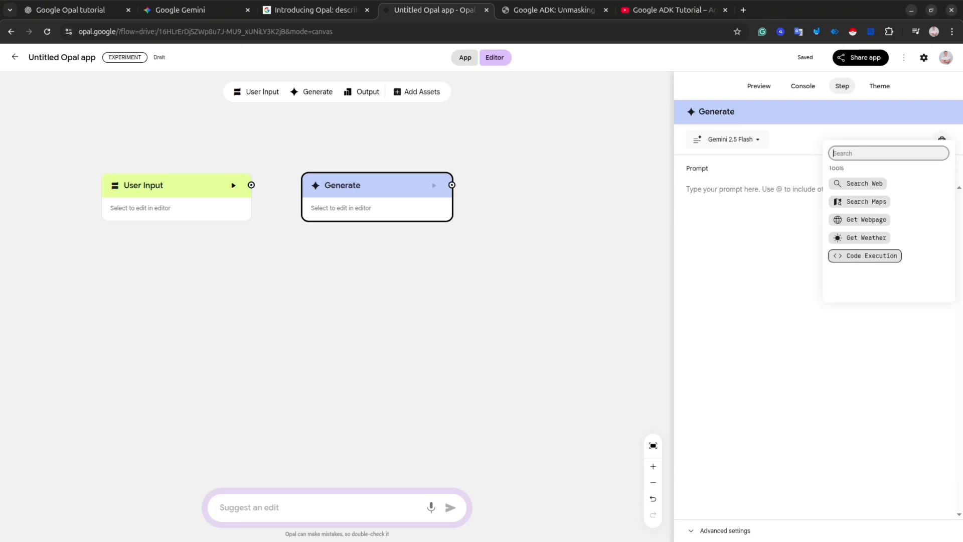
{"action": "left_click", "coordinate": [728, 139]}
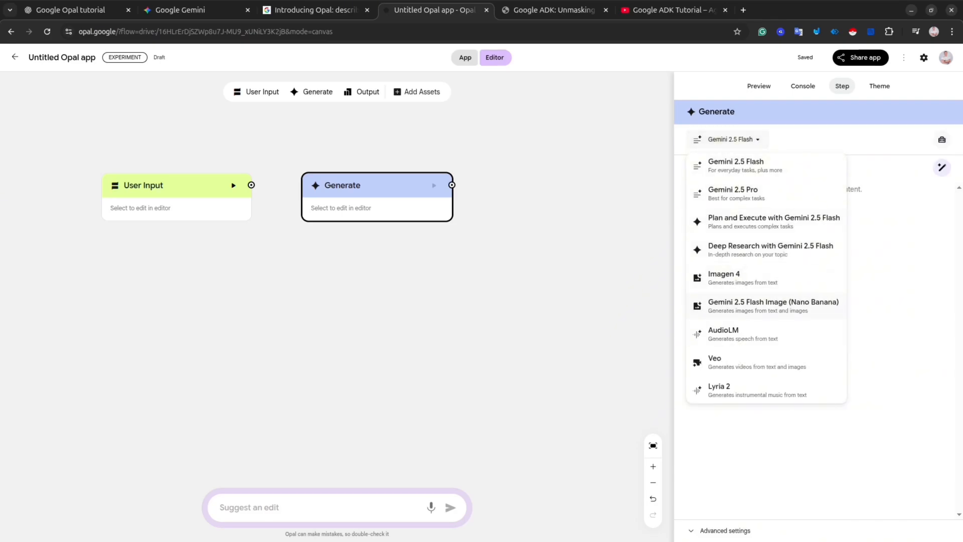
{"action": "mouse_move", "coordinate": [735, 165]}
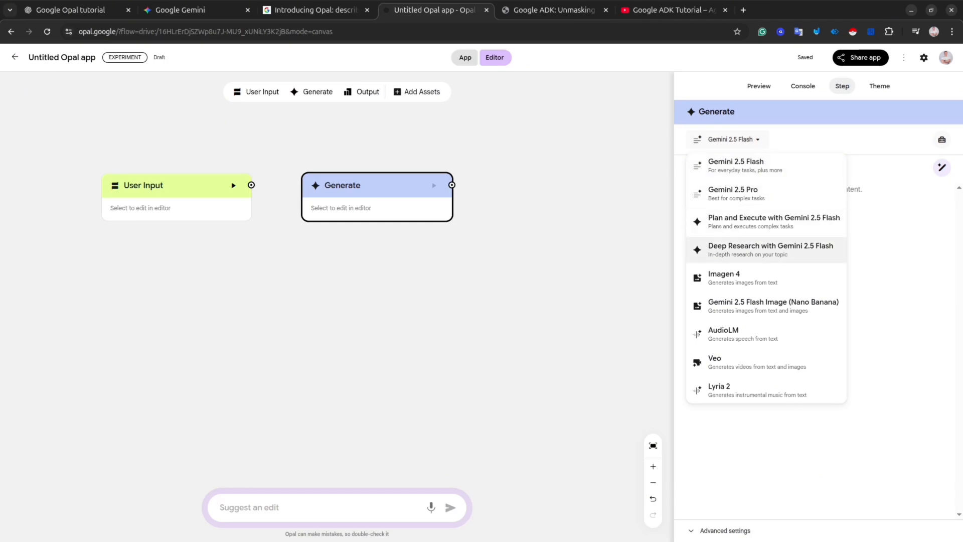
{"action": "mouse_move", "coordinate": [764, 221]}
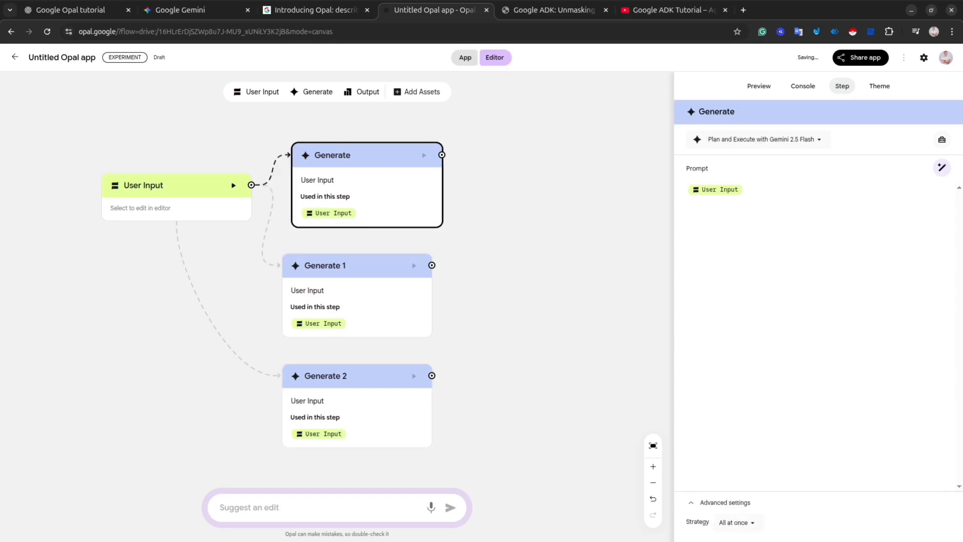
- Place a new Output step right of the Generate steps and pick an item from Add Assets
{"action": "left_click", "coordinate": [335, 275]}
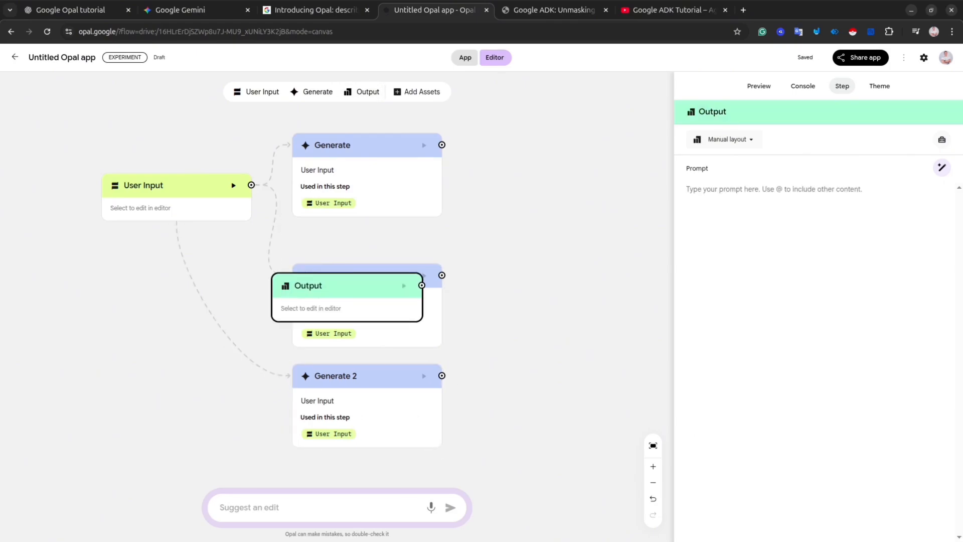
{"action": "left_click_drag", "start_coordinate": [347, 285], "coordinate": [557, 164]}
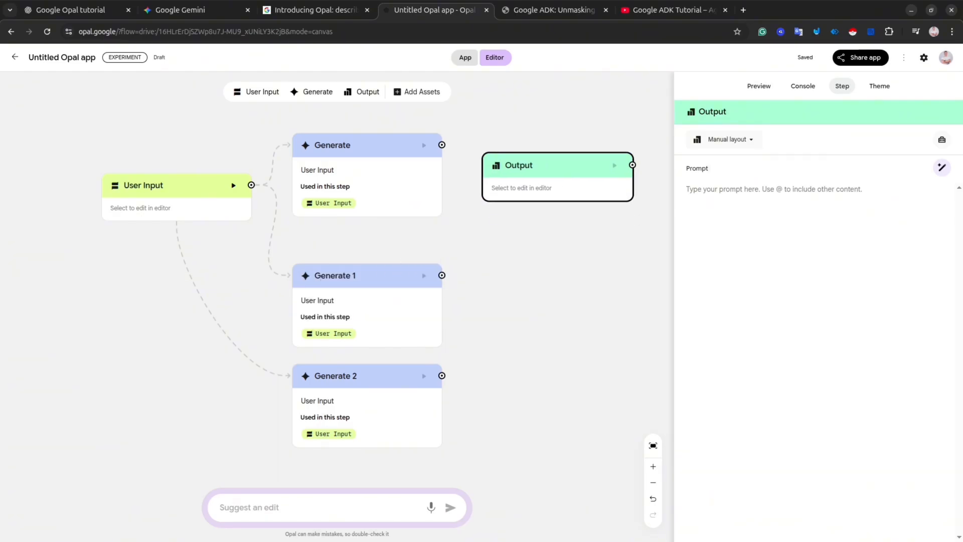
{"action": "left_click_drag", "start_coordinate": [557, 177], "coordinate": [586, 278]}
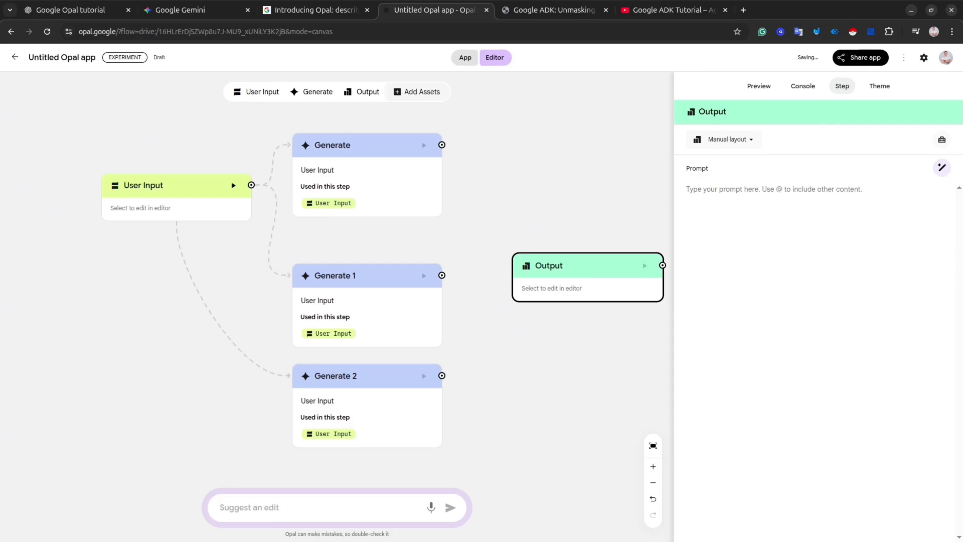
{"action": "left_click", "coordinate": [417, 91]}
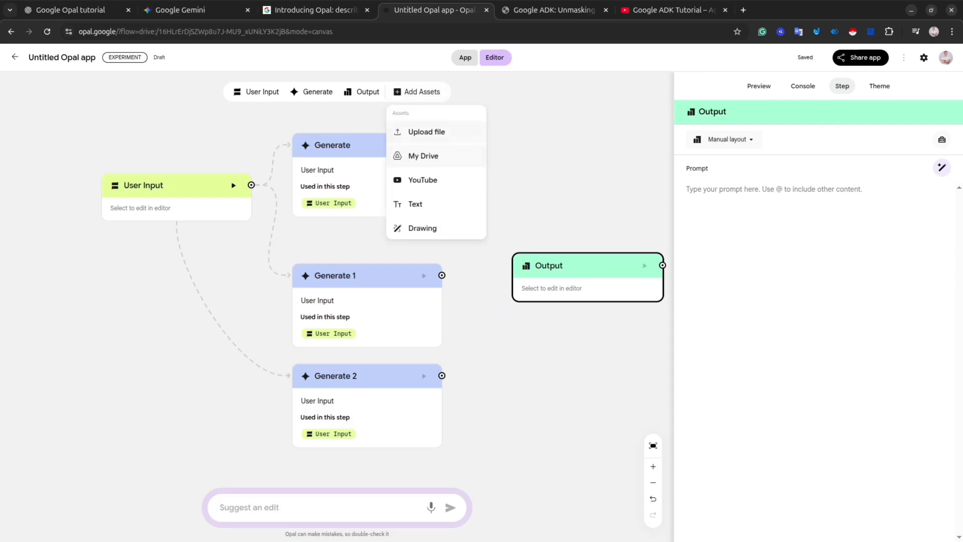
{"action": "left_click", "coordinate": [423, 155]}
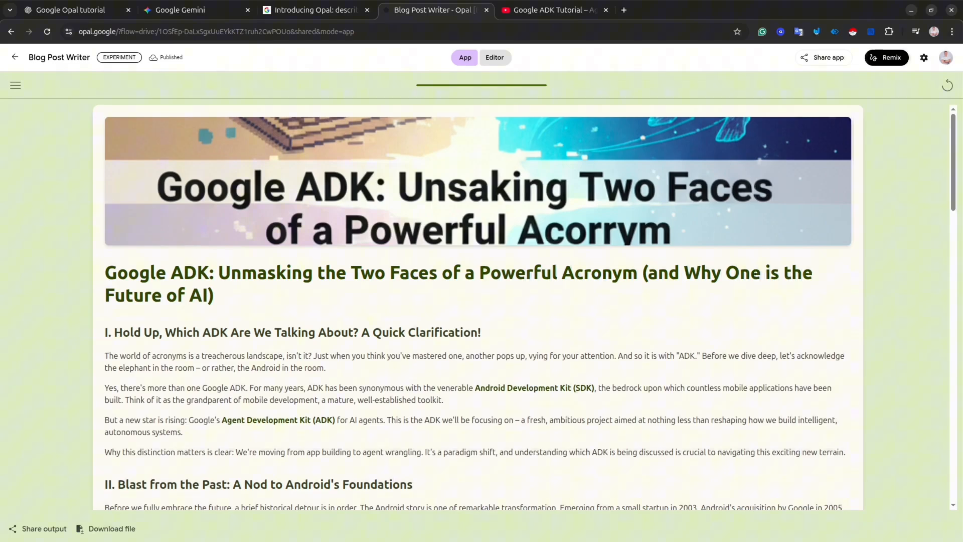
- Scroll through the generated Google ADK blog post down to its conclusion
{"action": "scroll", "scroll_direction": "down", "scroll_amount": 3}
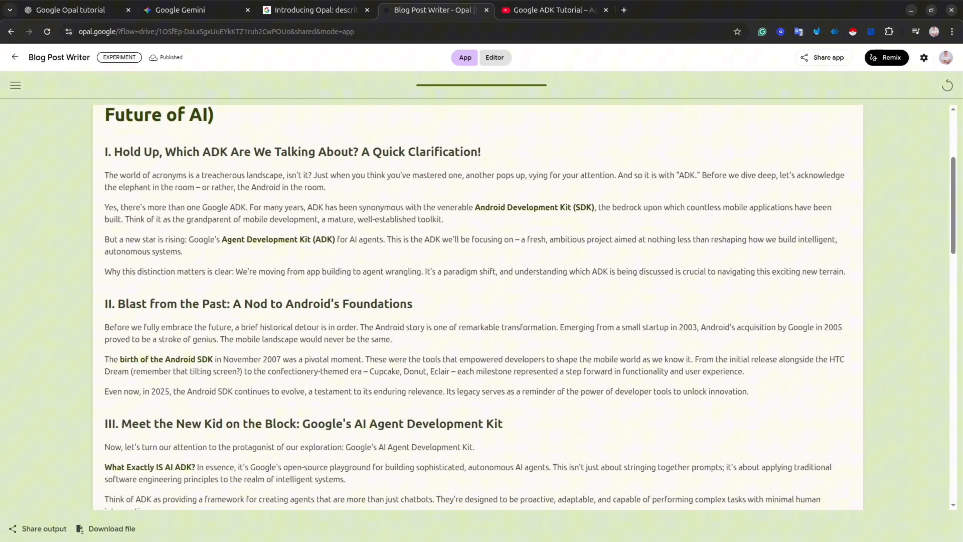
{"action": "scroll", "scroll_direction": "down", "scroll_amount": 3}
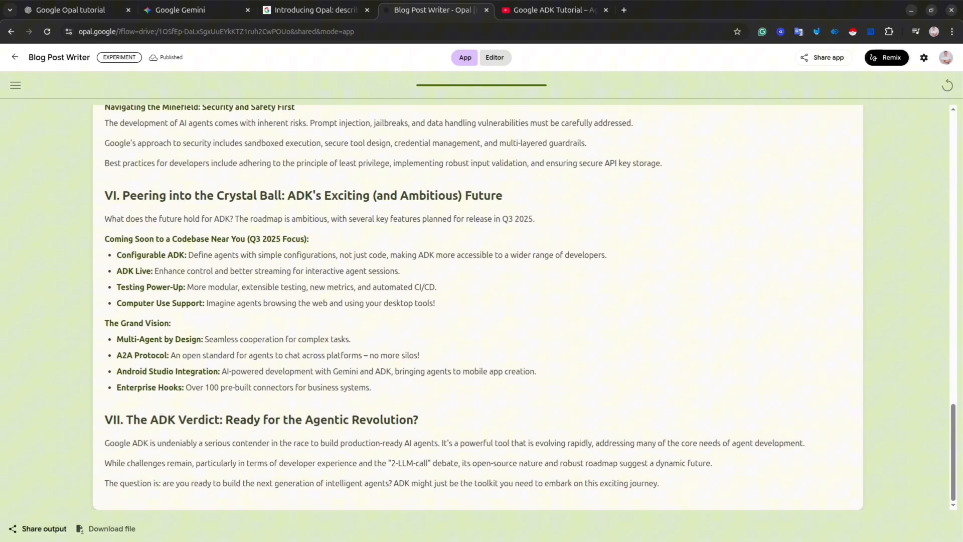